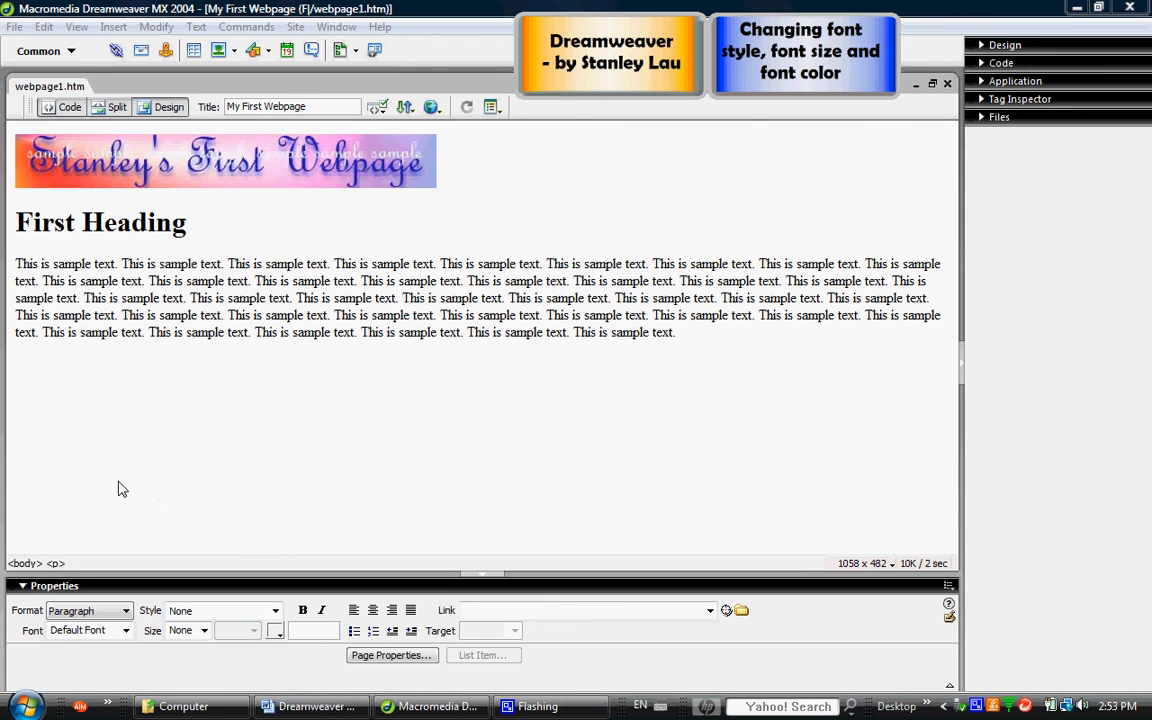
mouse_move(510, 460)
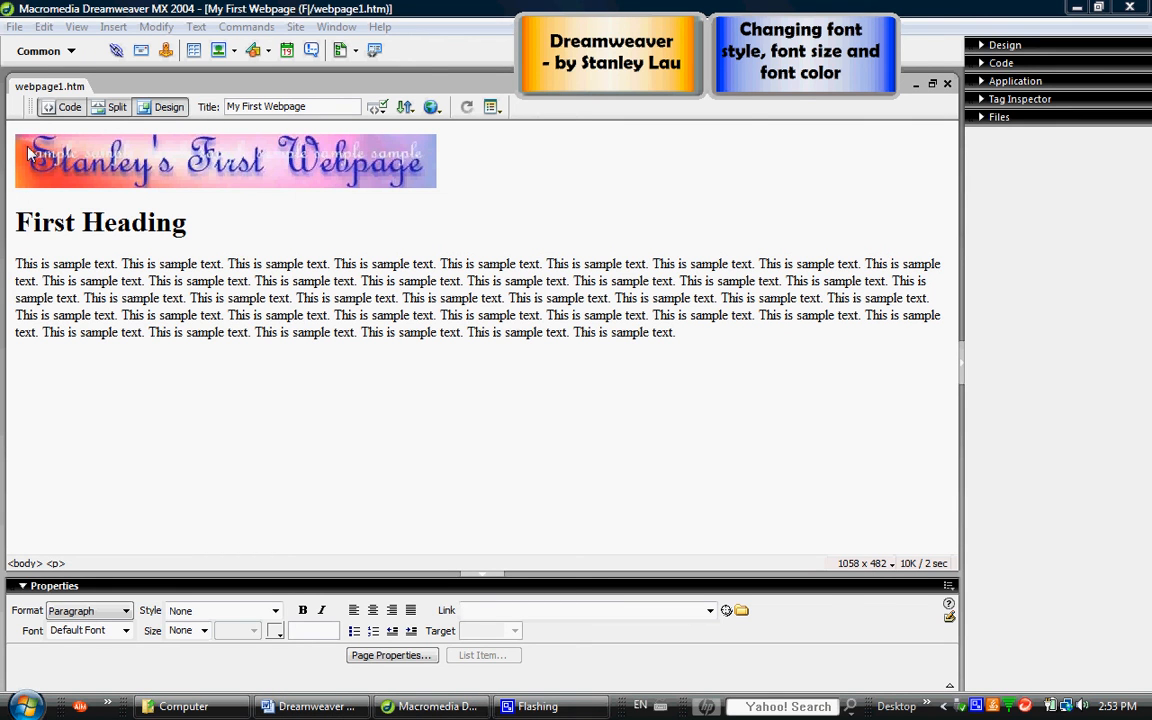
mouse_move(176, 230)
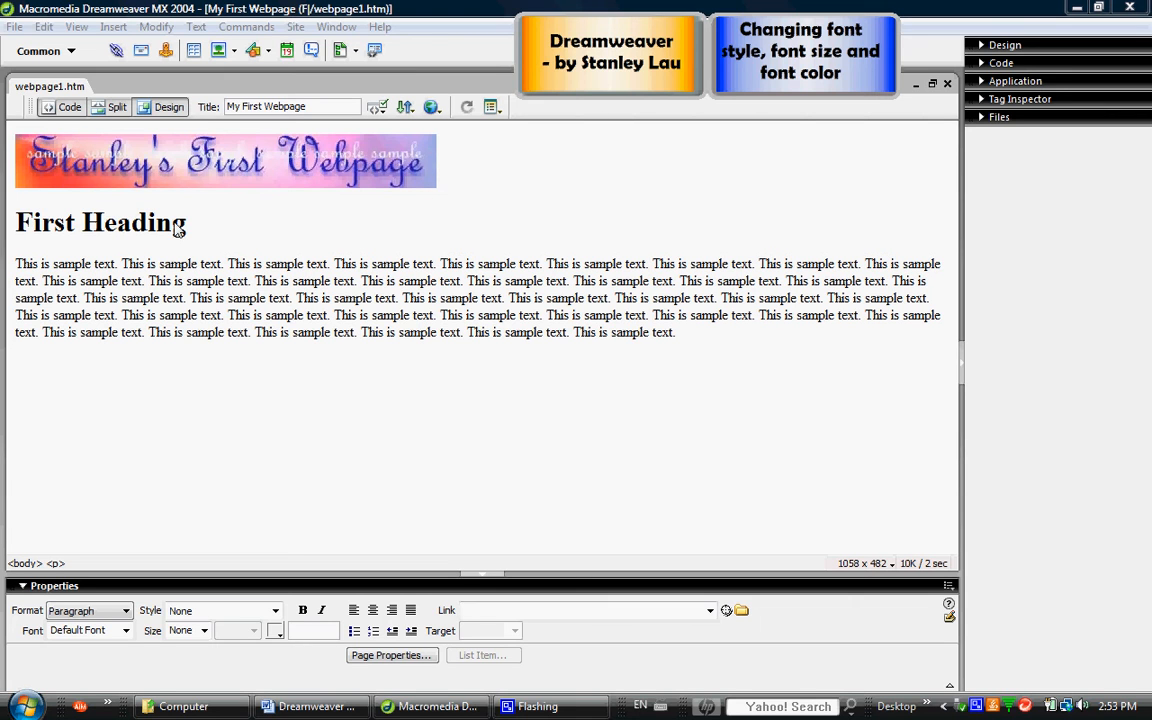
mouse_move(640, 344)
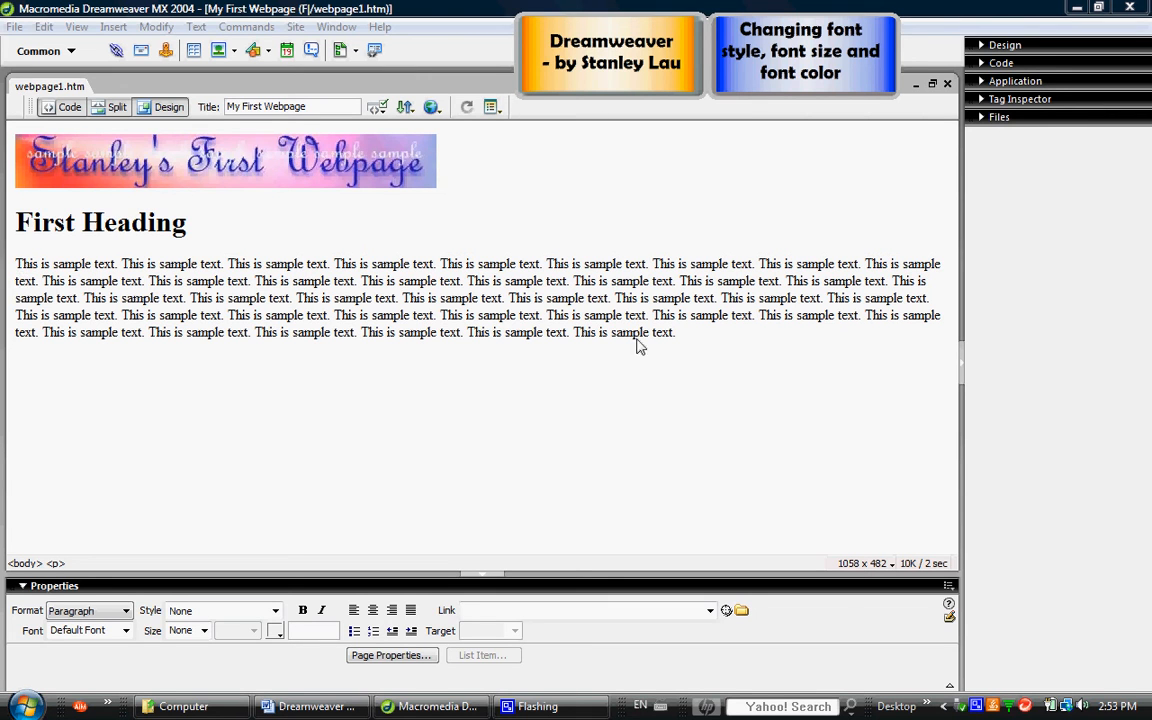
mouse_move(678, 344)
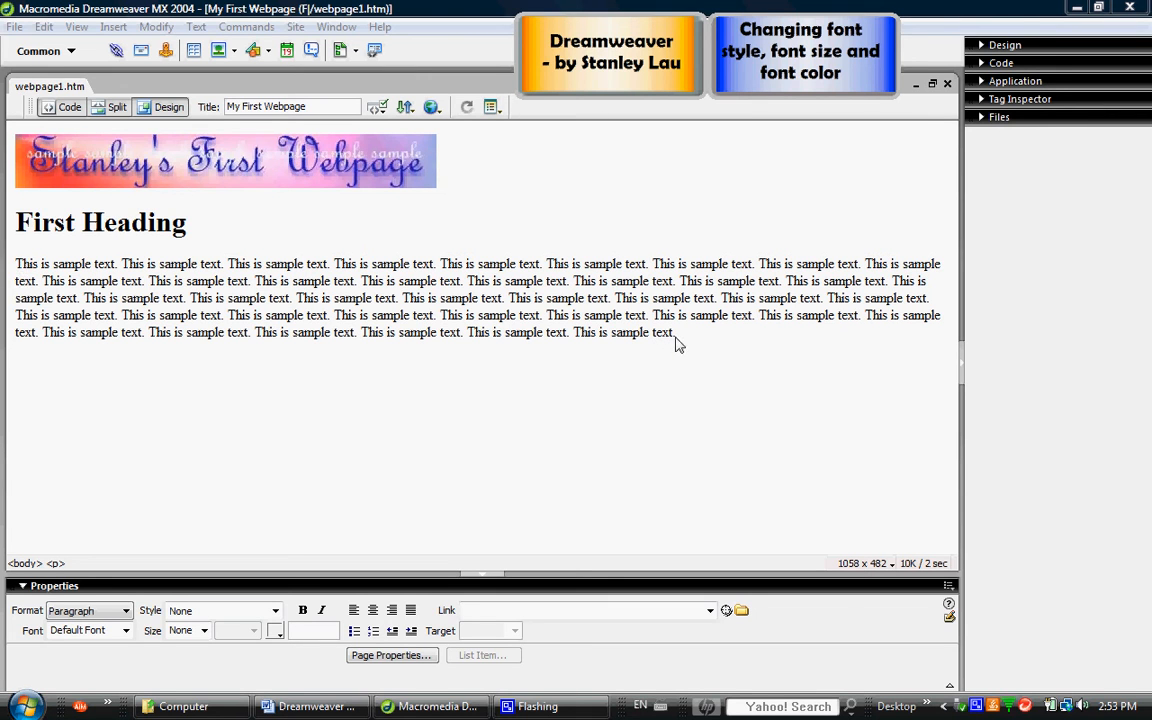
mouse_move(604, 376)
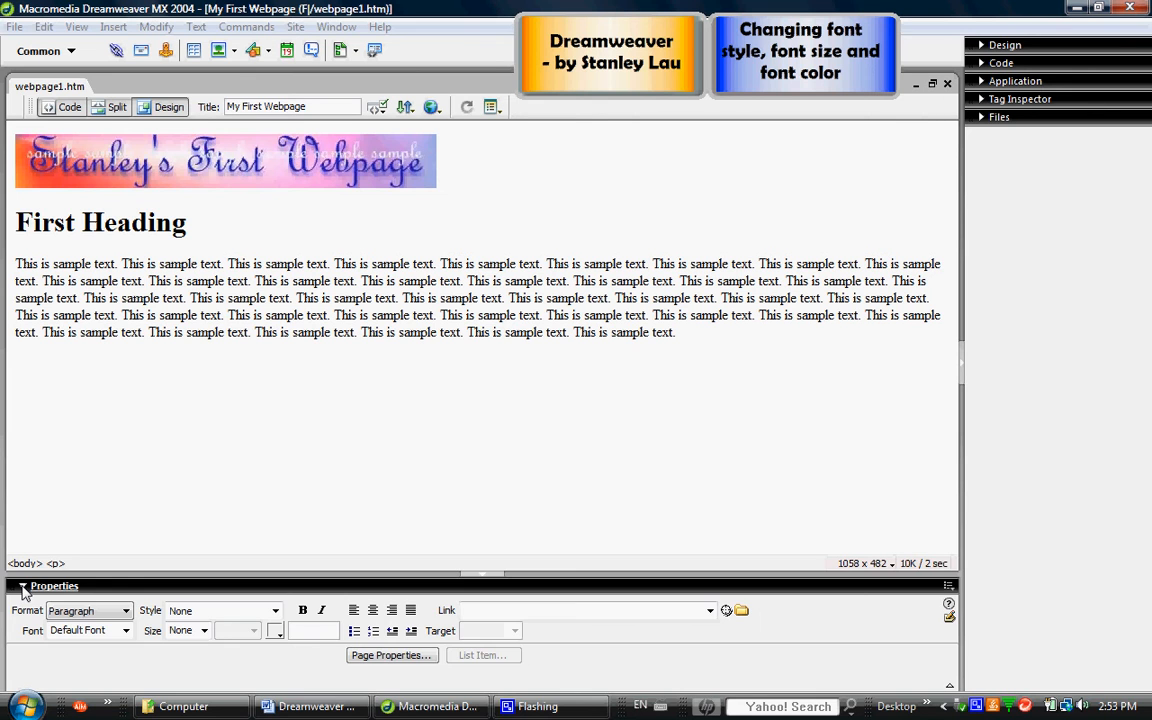
Step: Collapse and restore the Properties inspector and peek at the panels menu without changing anything
click(22, 586)
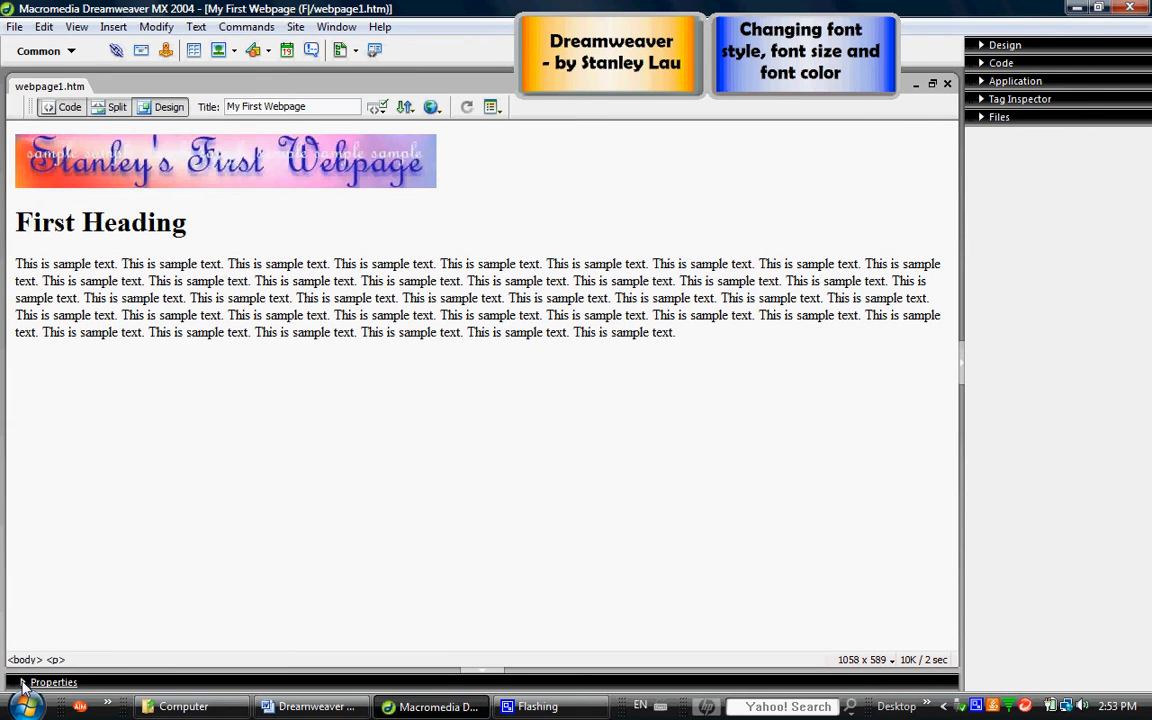
click(22, 682)
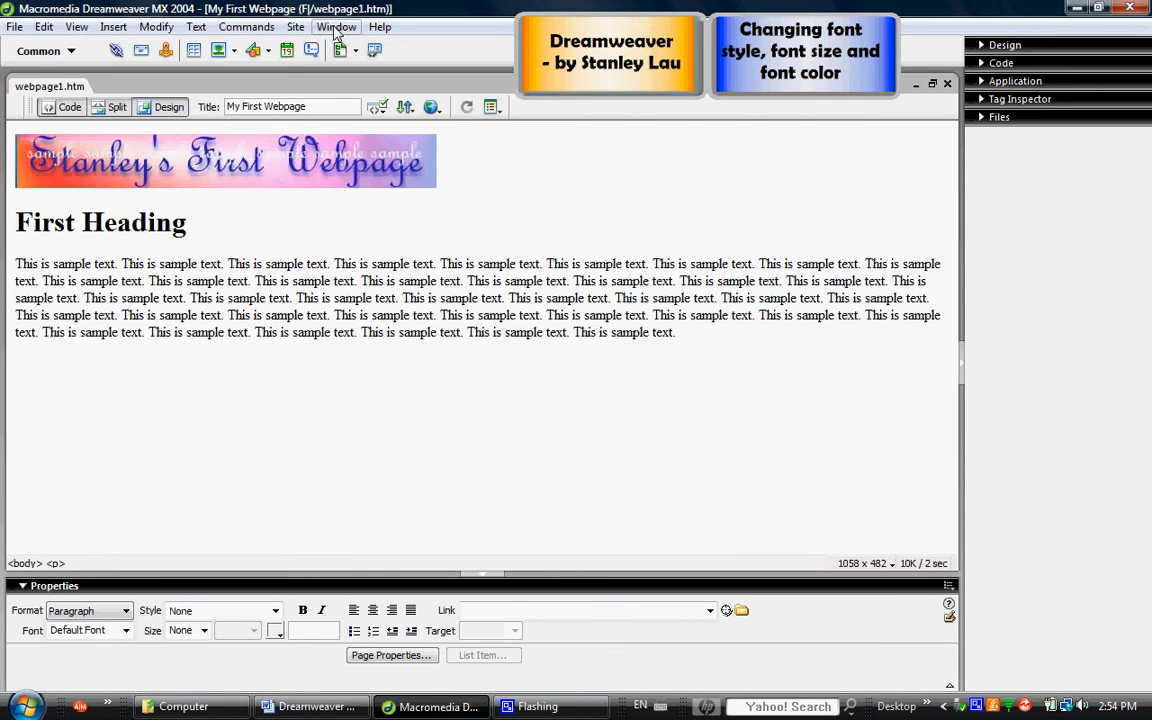
click(336, 26)
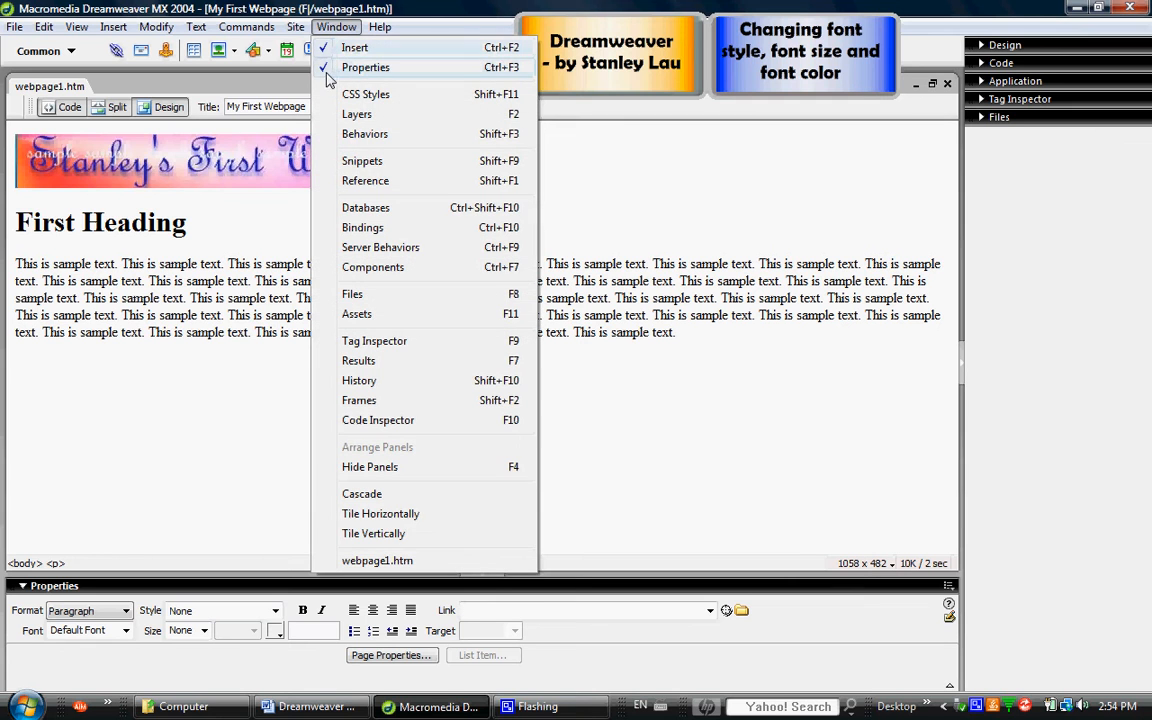
click(364, 68)
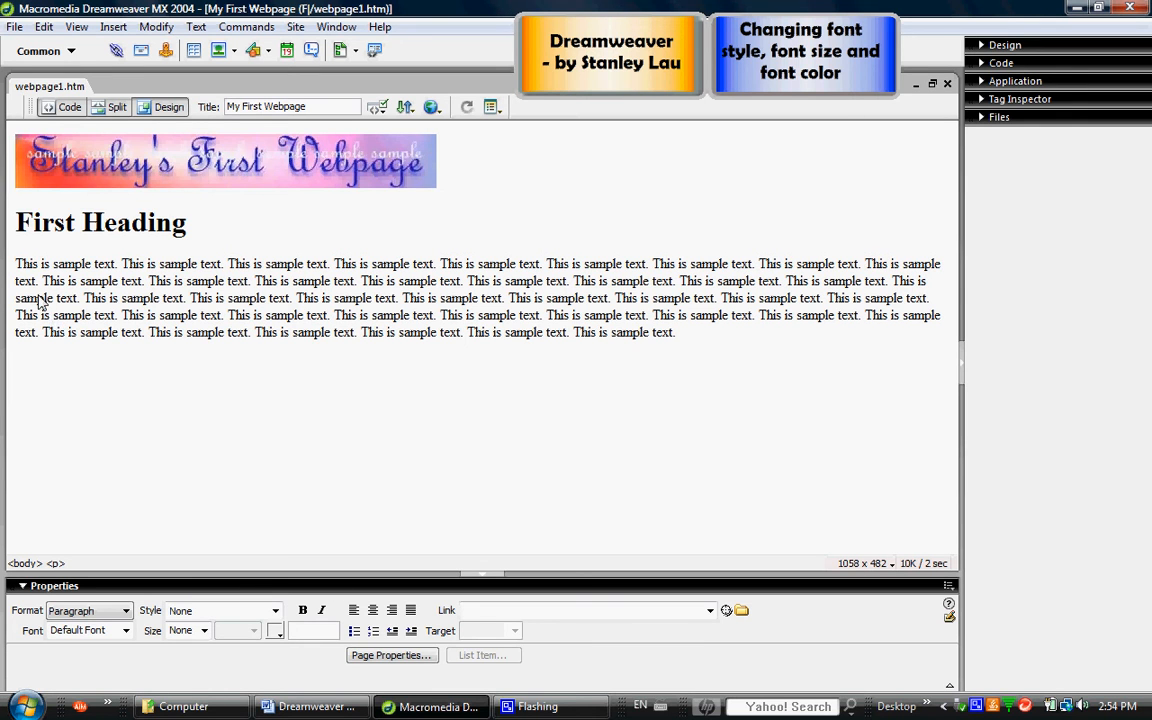
Step: Select the First Heading text and list its available font combinations
click(28, 222)
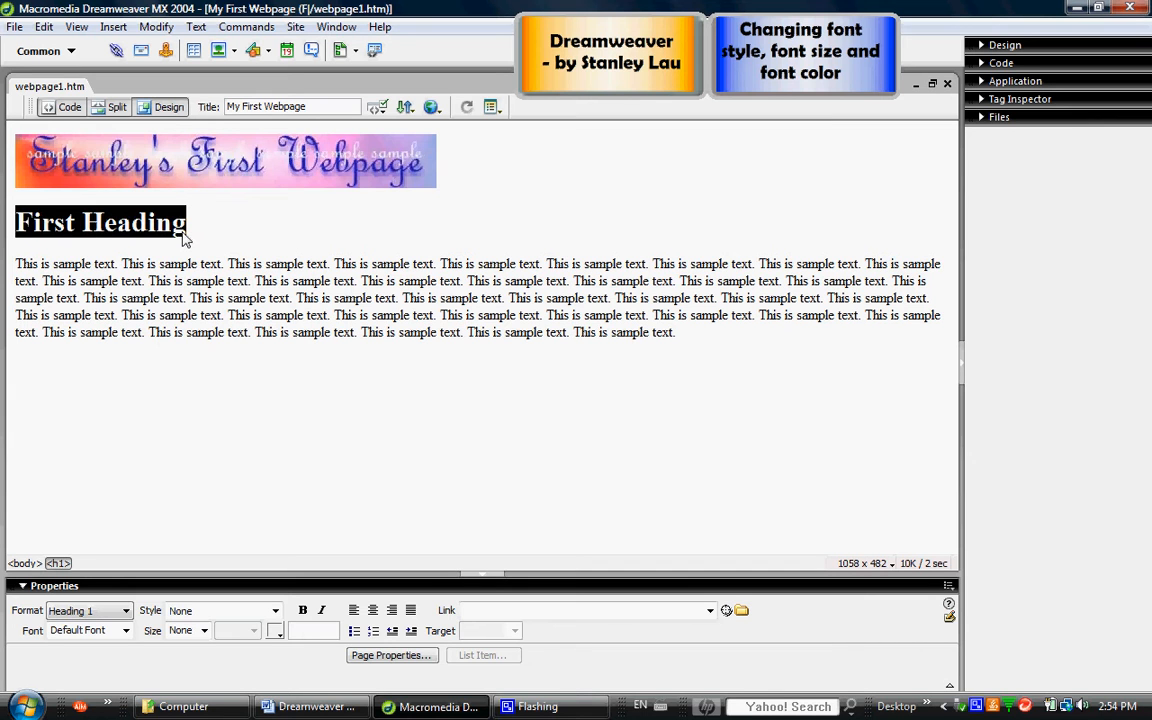
mouse_move(112, 362)
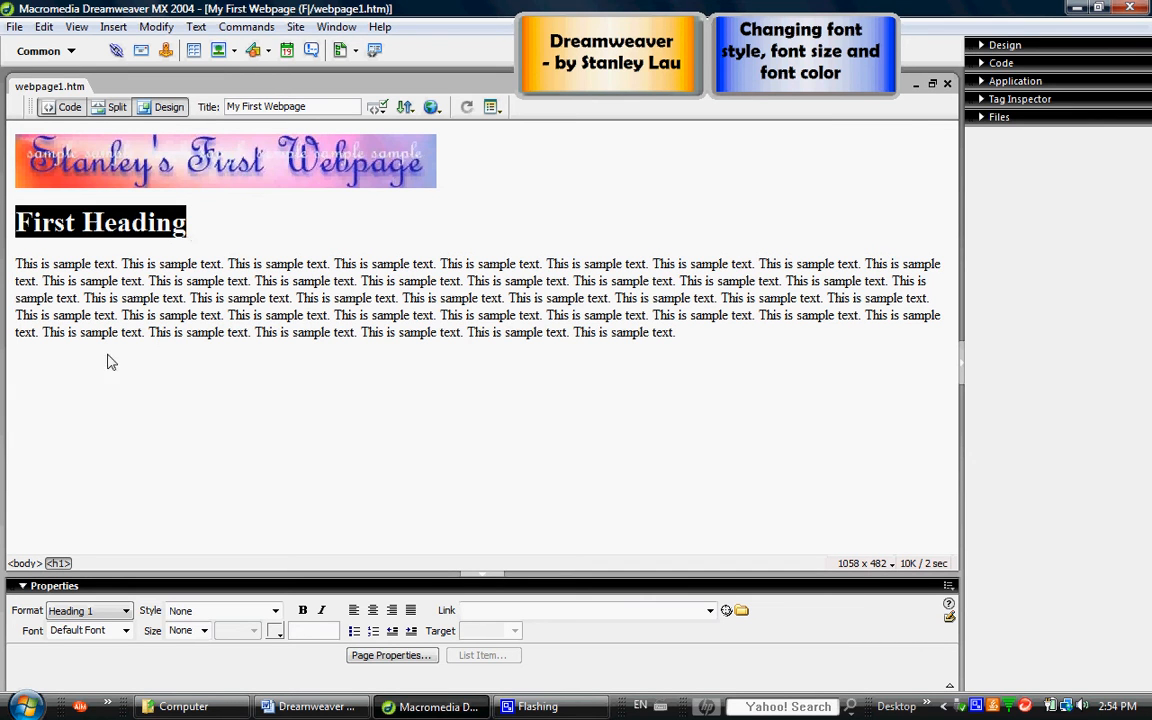
mouse_move(32, 640)
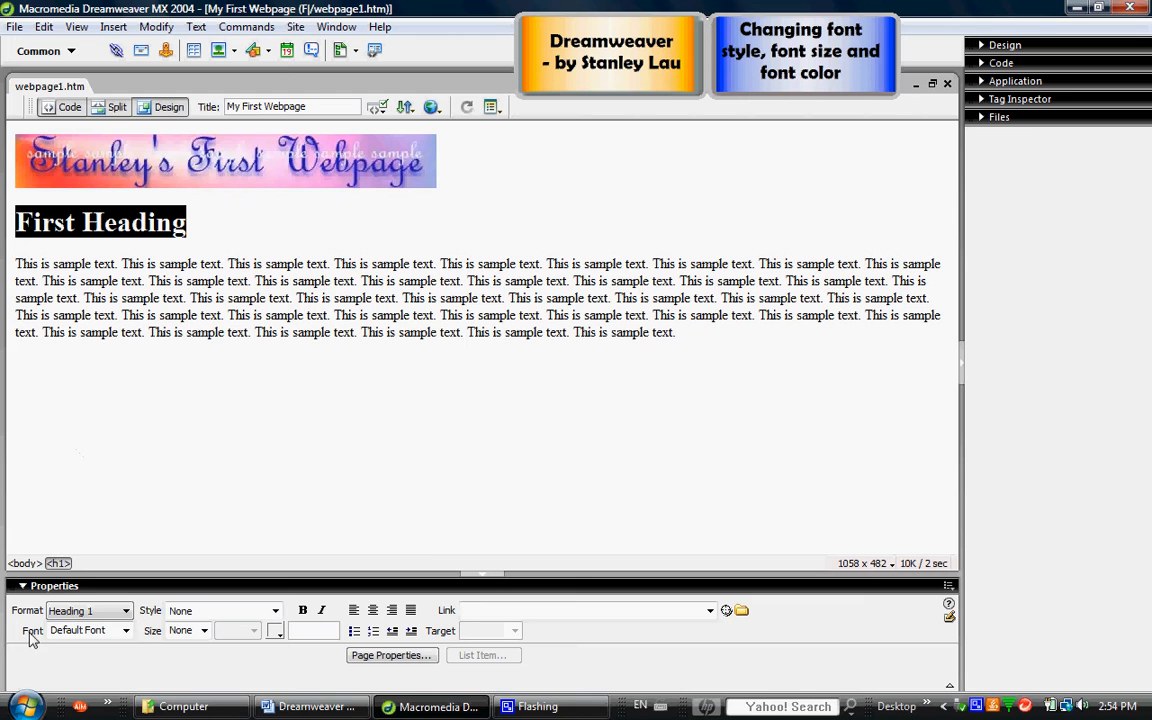
mouse_move(42, 640)
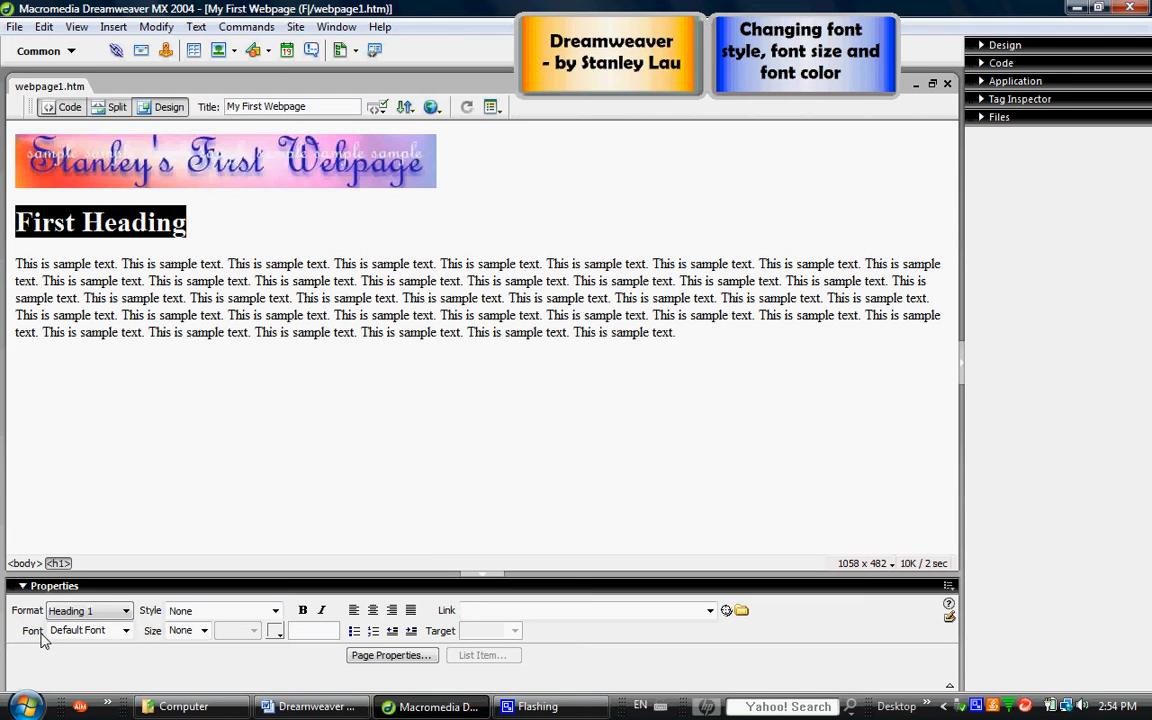
mouse_move(126, 642)
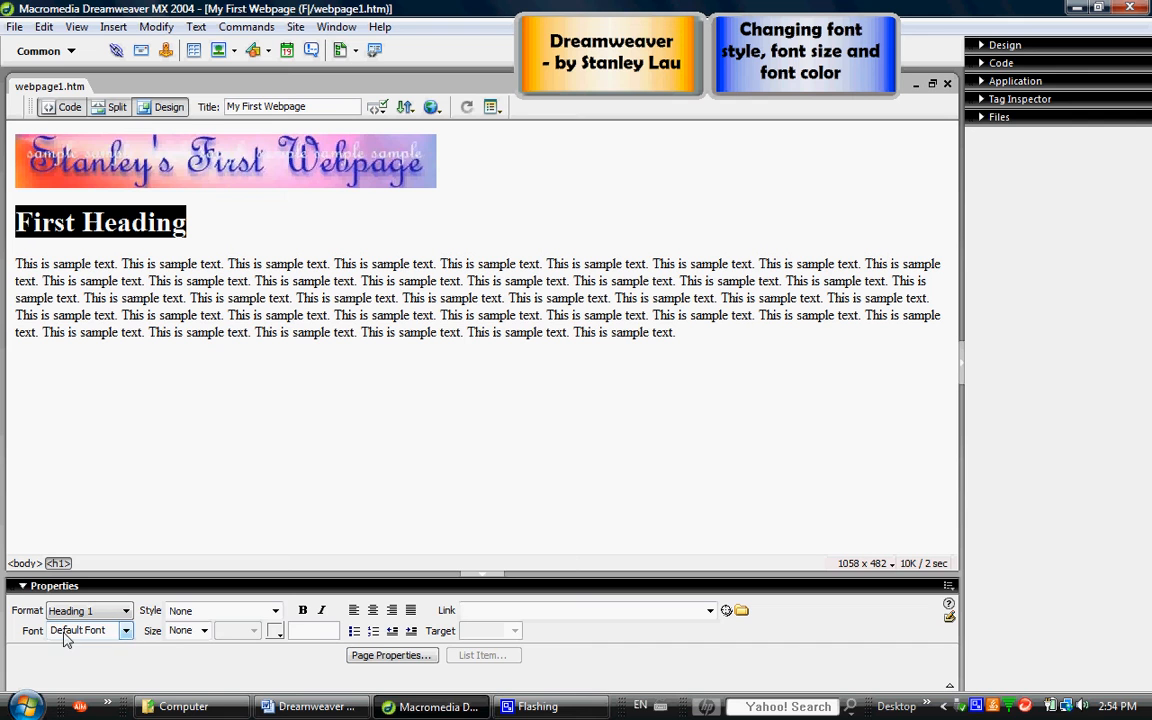
mouse_move(112, 640)
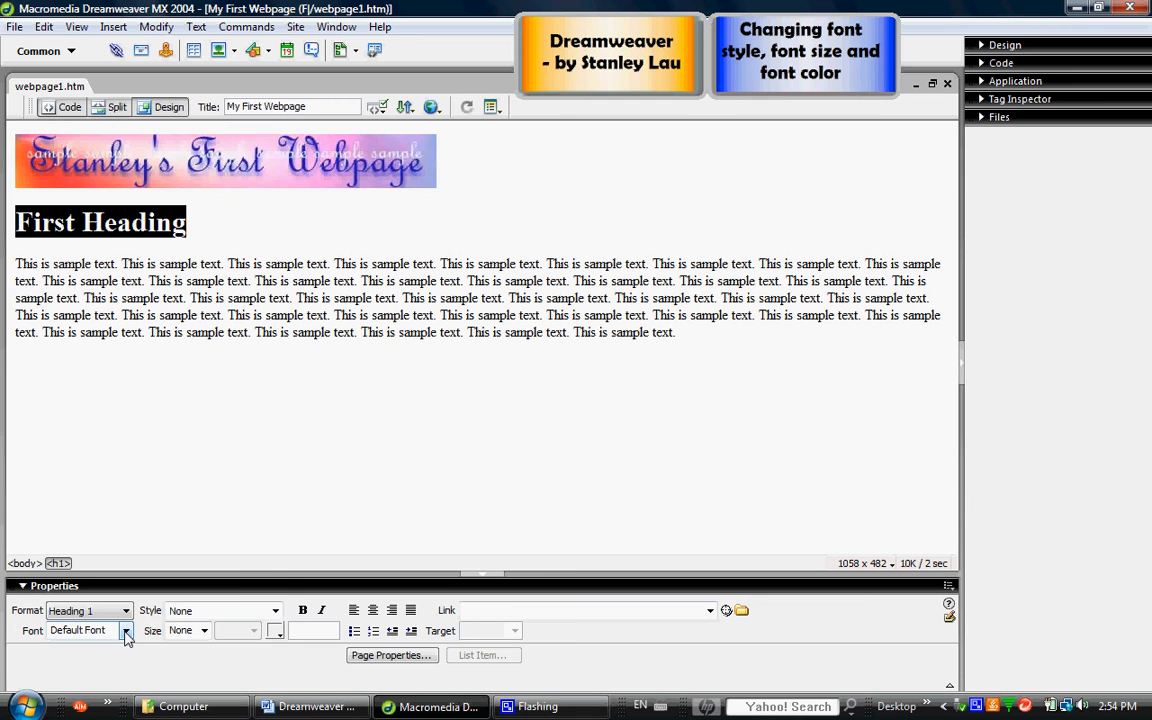
click(124, 630)
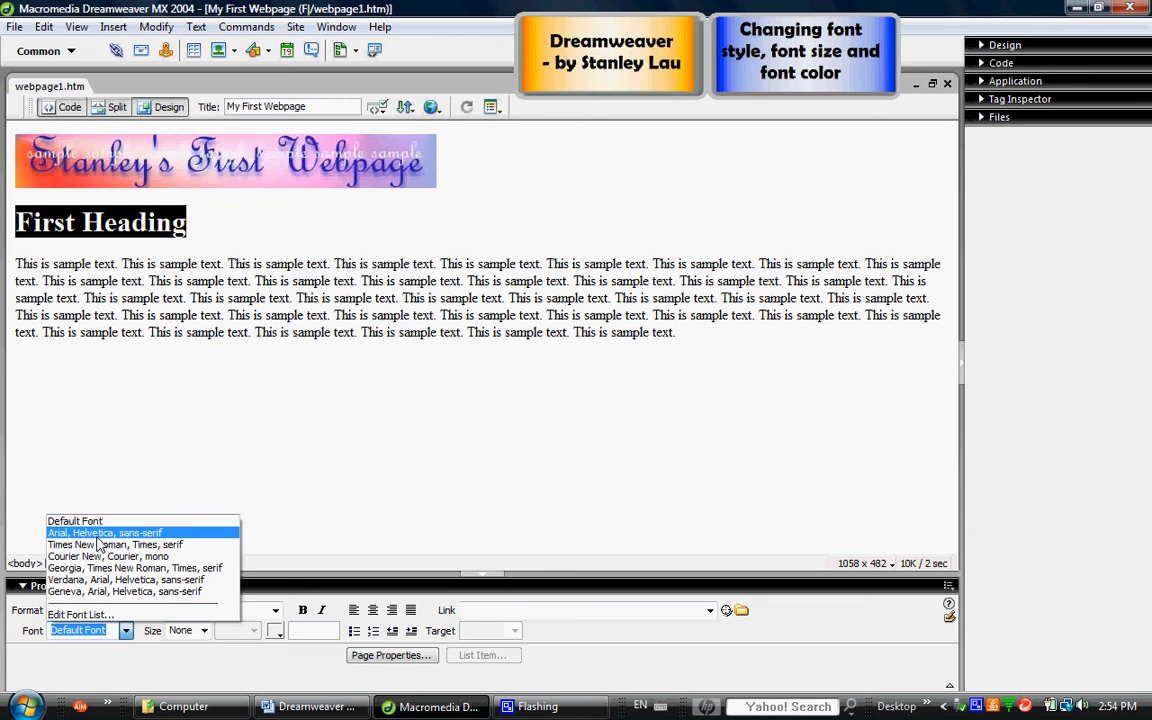
mouse_move(80, 580)
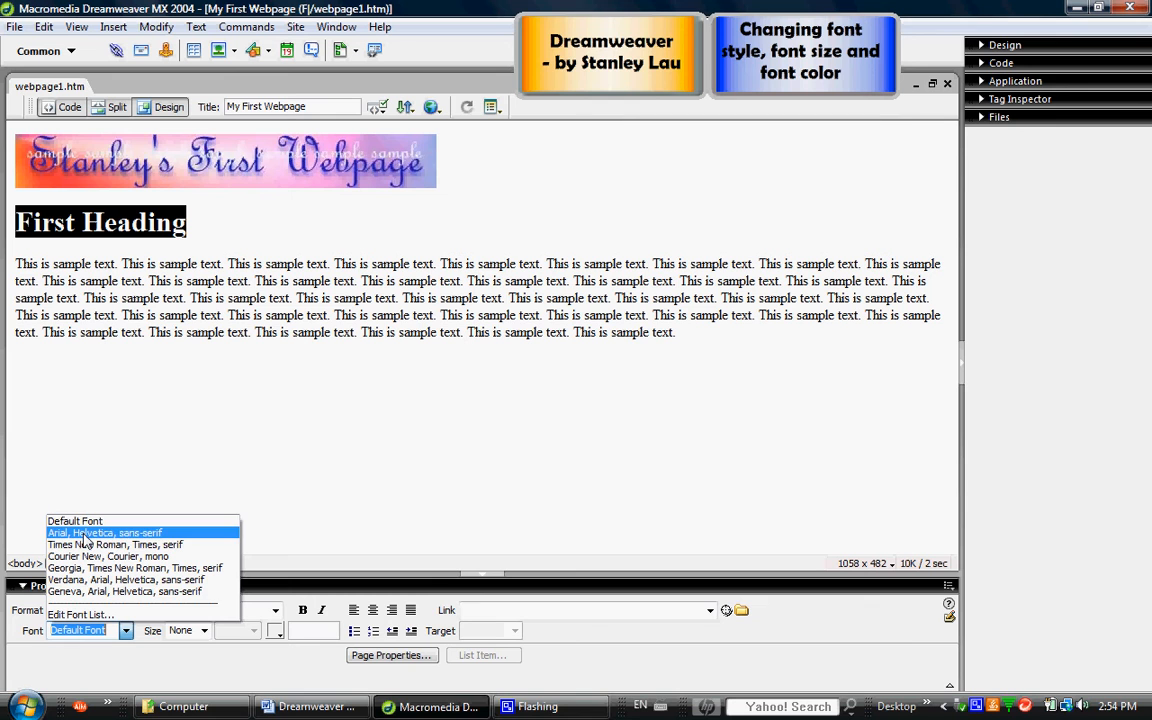
mouse_move(88, 592)
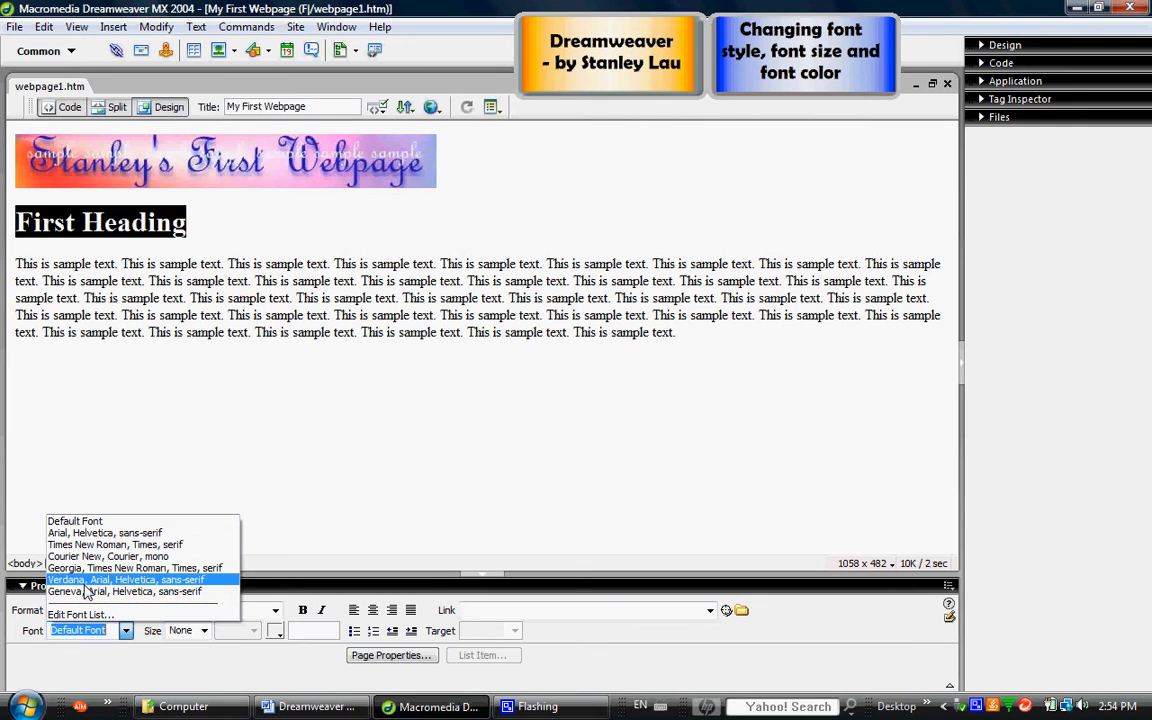
mouse_move(110, 556)
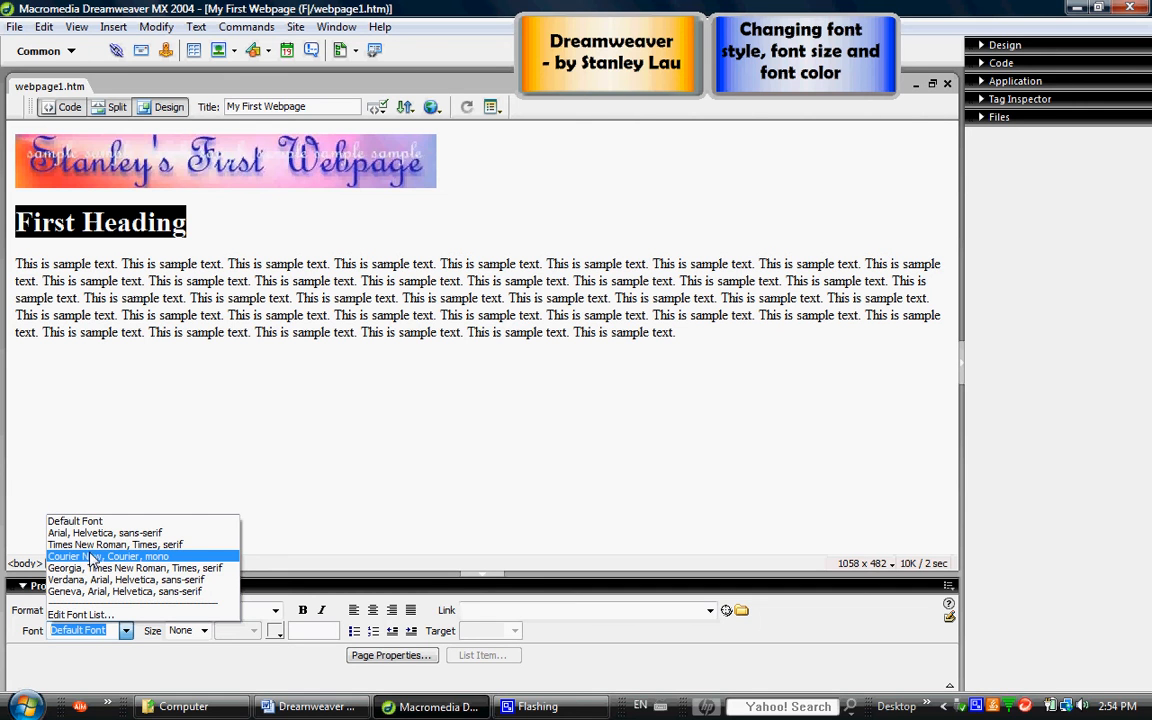
mouse_move(80, 614)
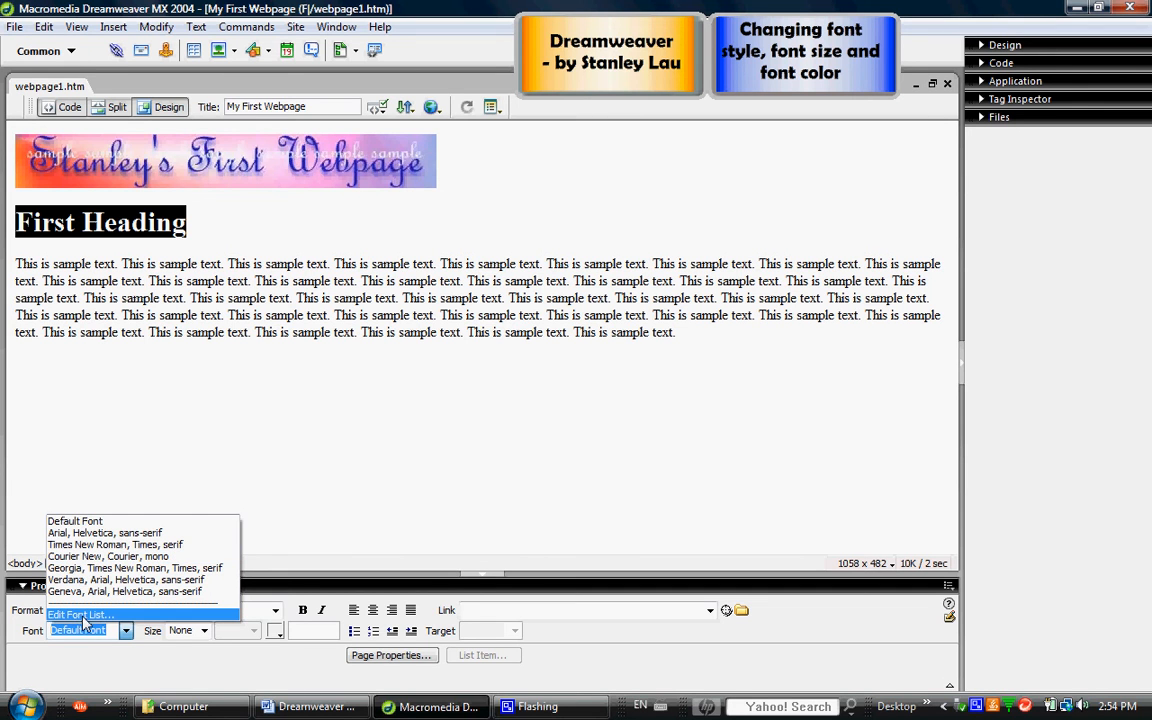
Step: Add Pristina to the page's font list through Edit Font List and confirm
click(78, 614)
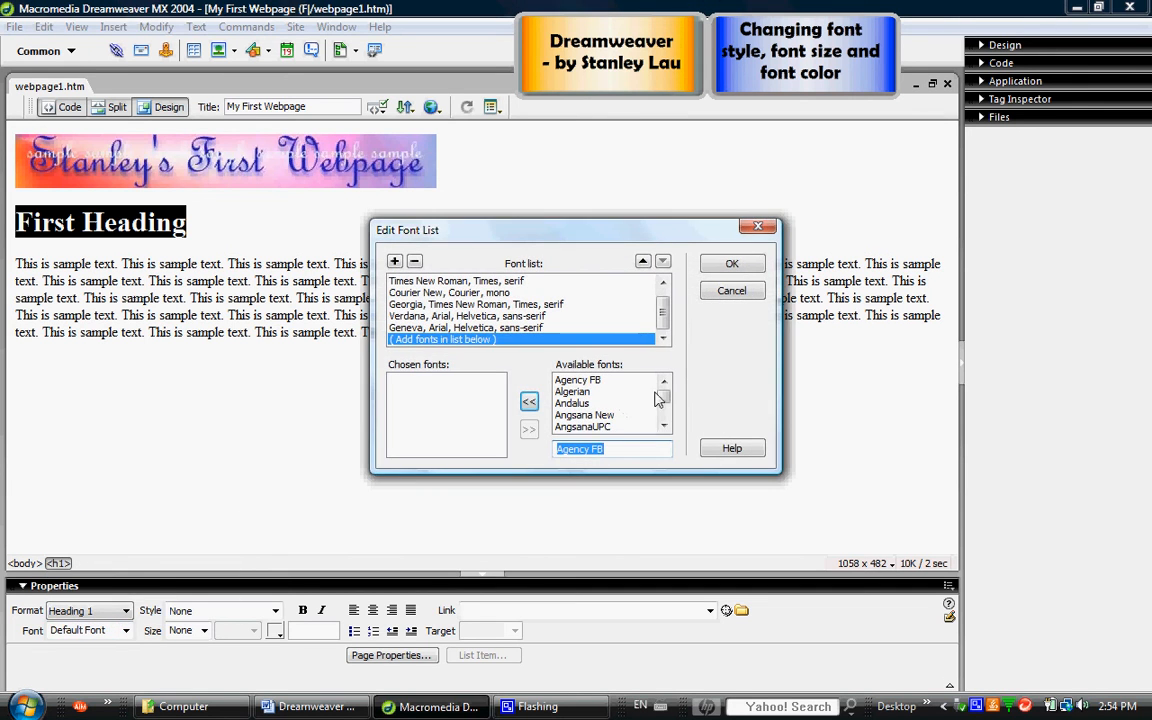
click(664, 426)
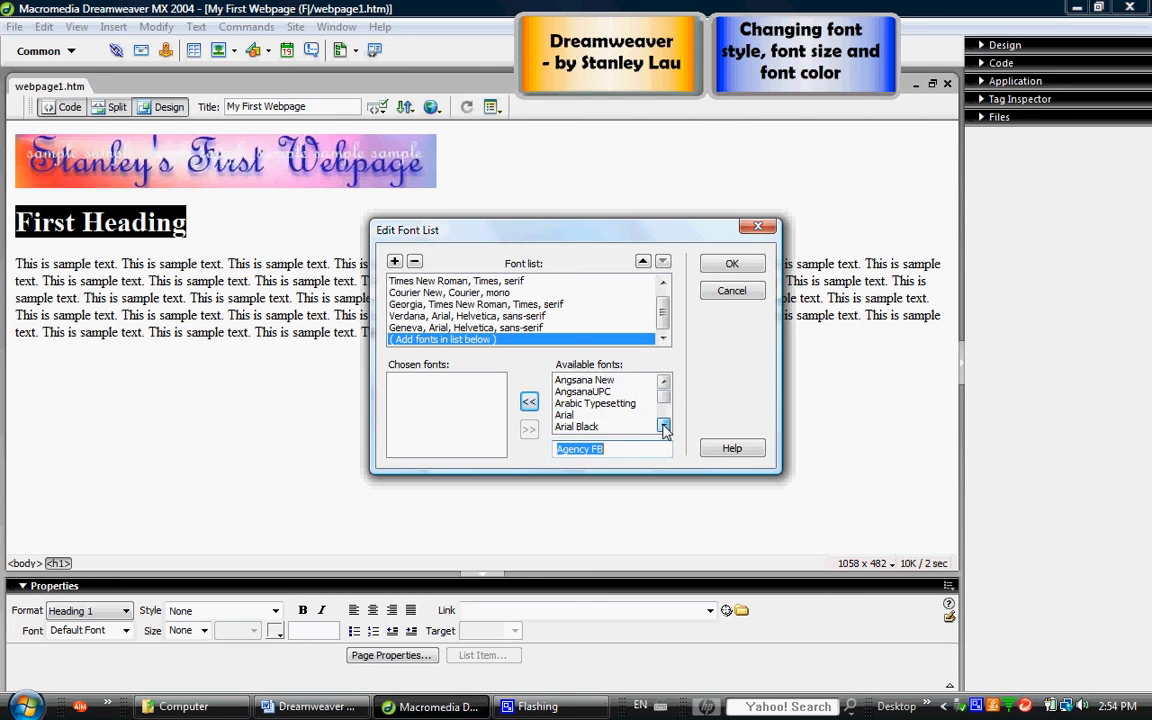
click(664, 426)
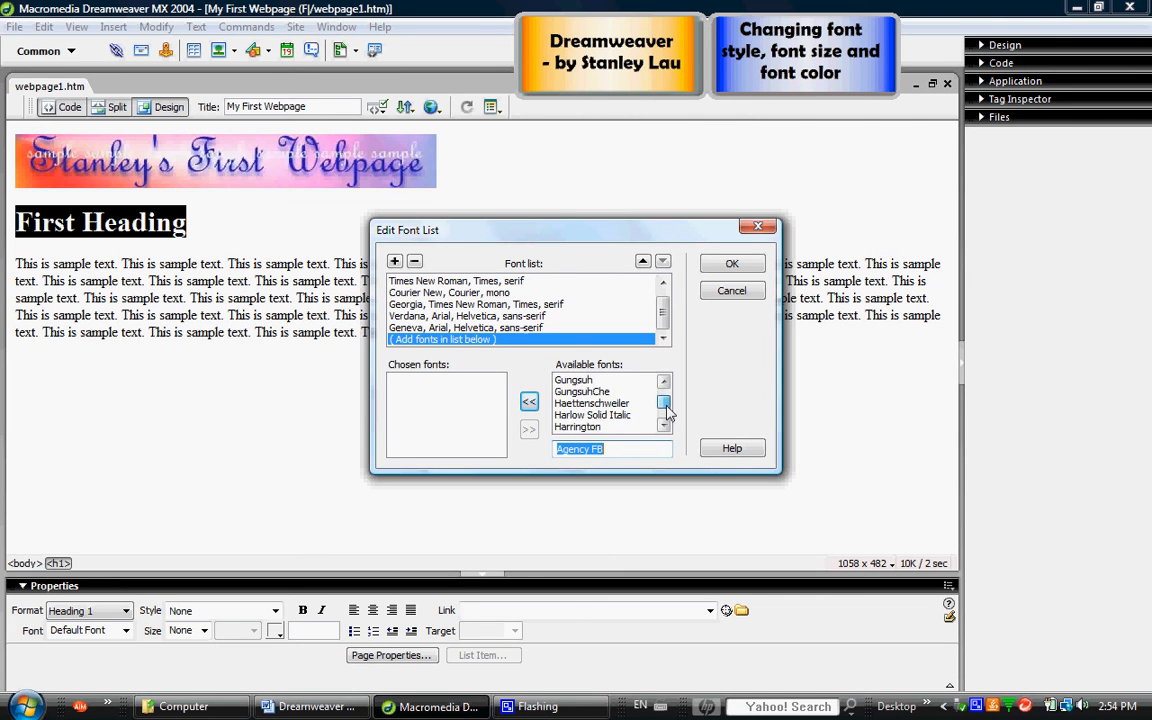
click(664, 404)
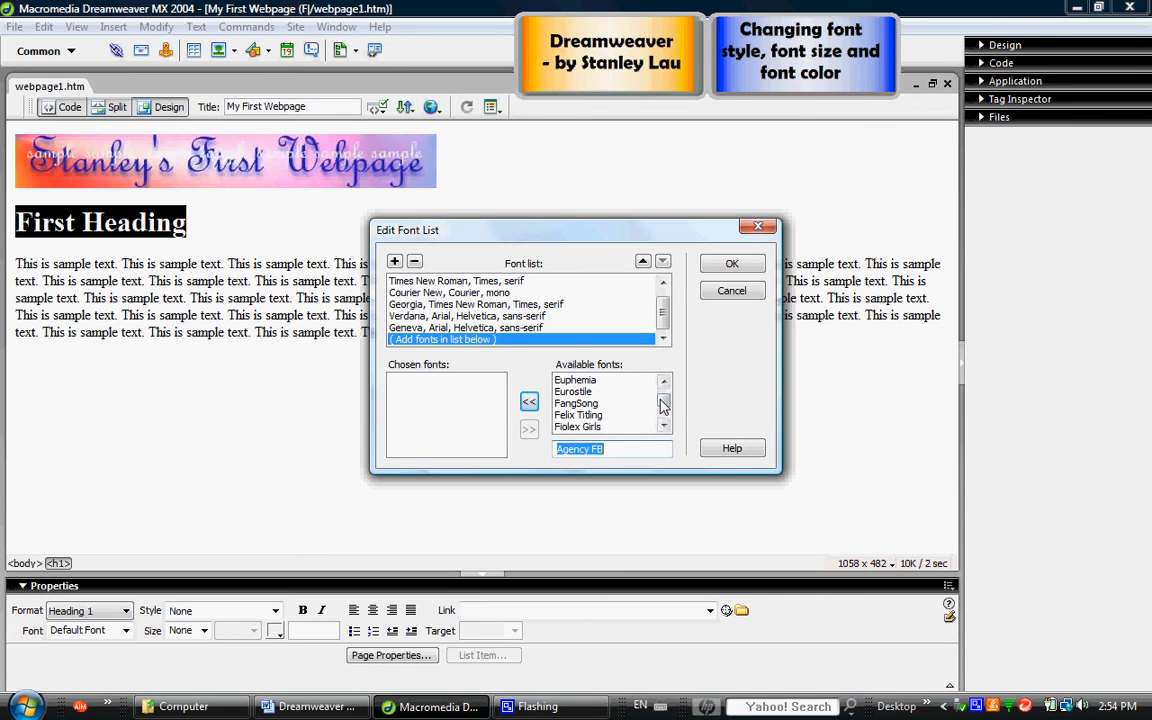
click(664, 404)
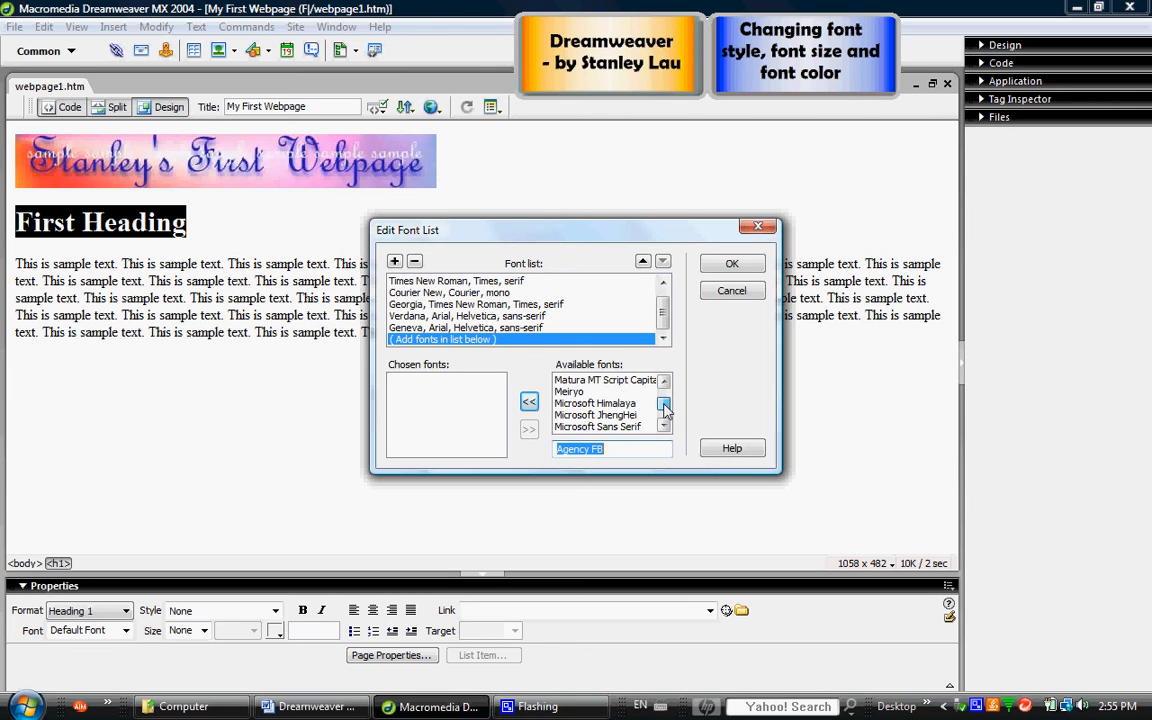
click(664, 404)
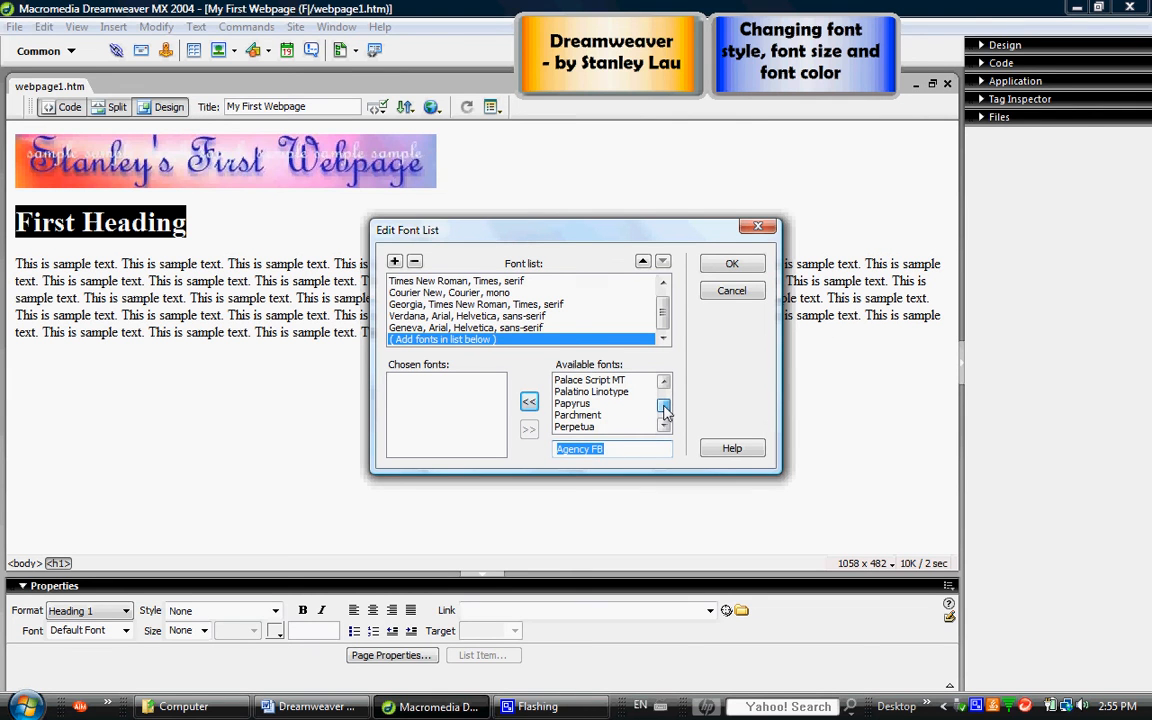
click(664, 428)
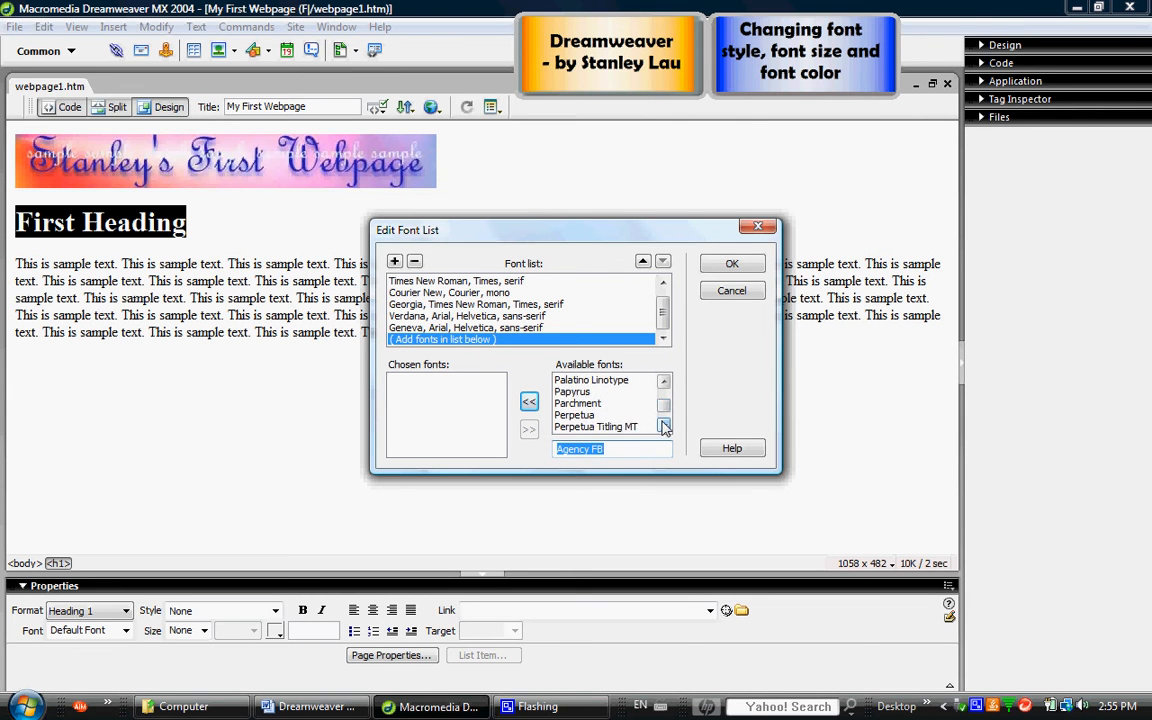
click(664, 426)
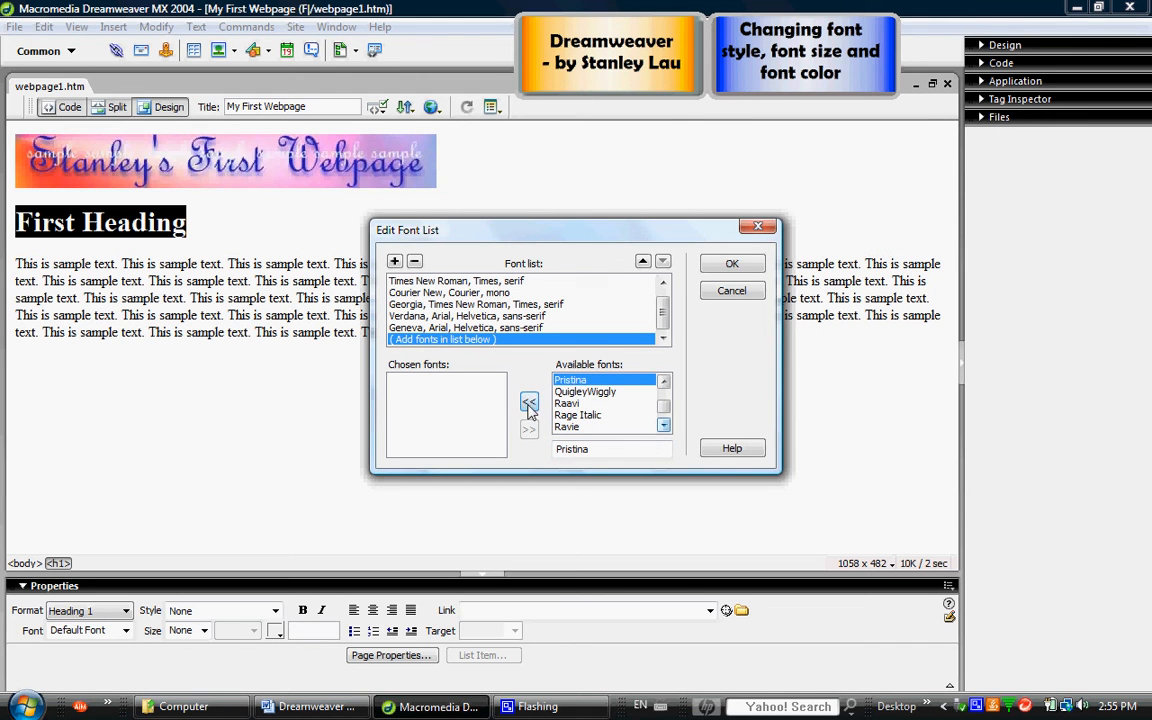
click(528, 402)
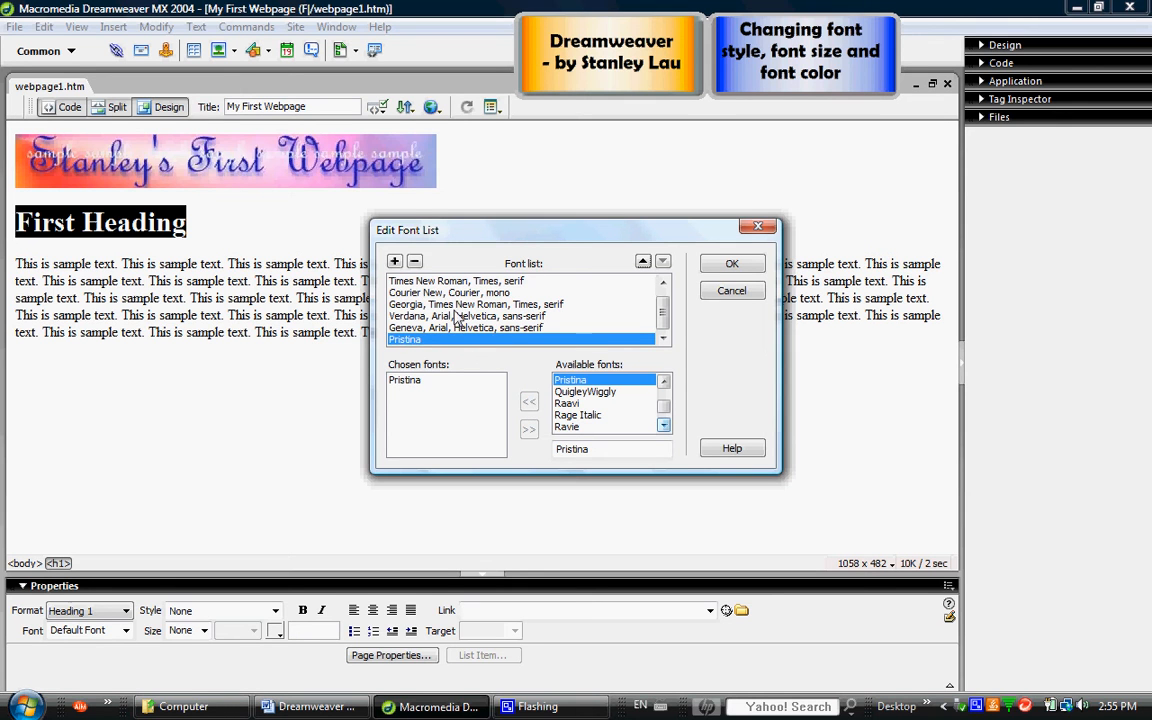
click(732, 264)
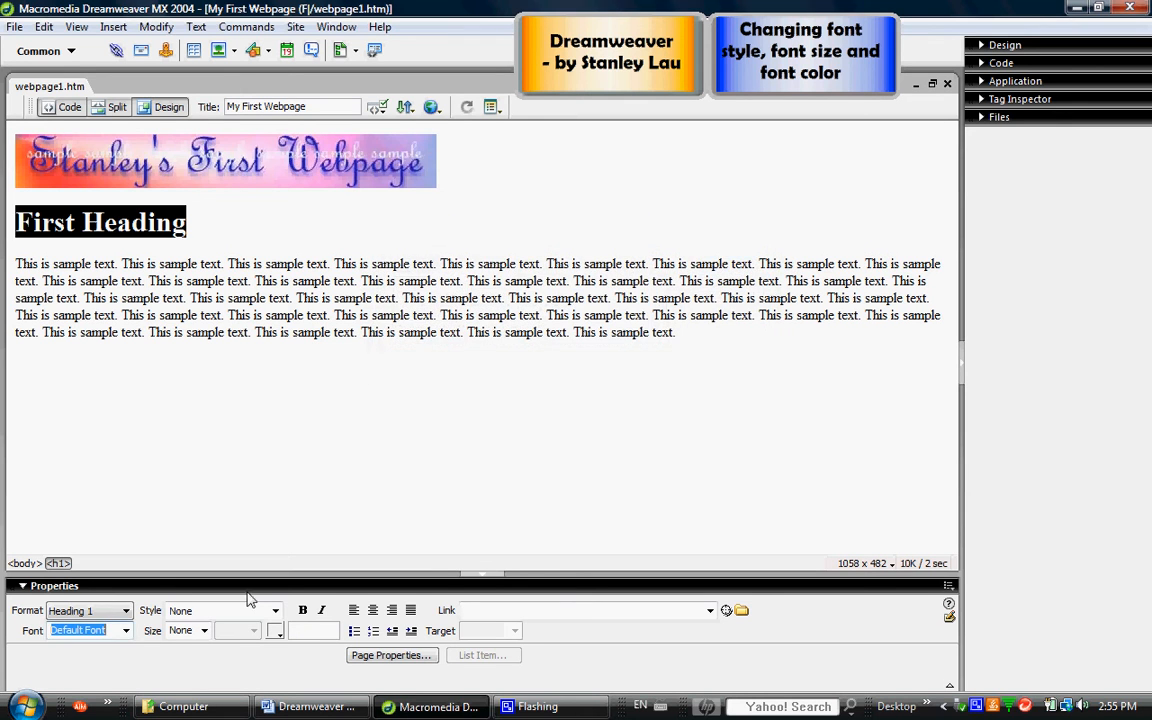
Step: Set the First Heading's font to Pristina
click(124, 630)
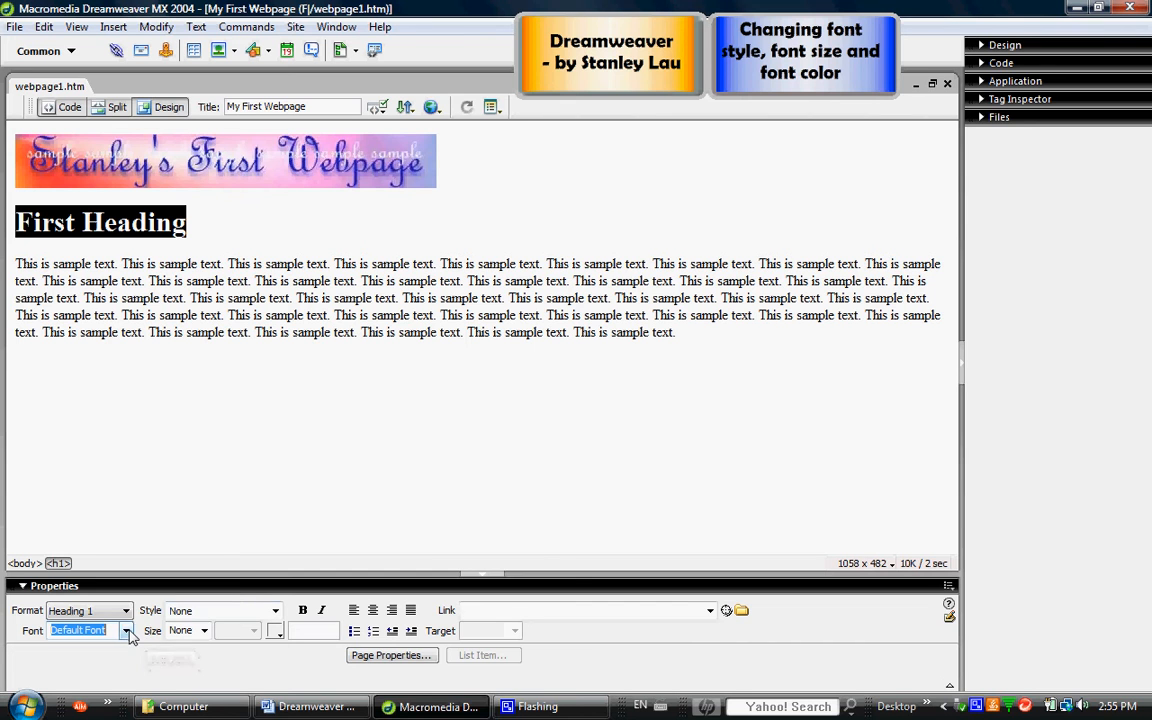
click(124, 630)
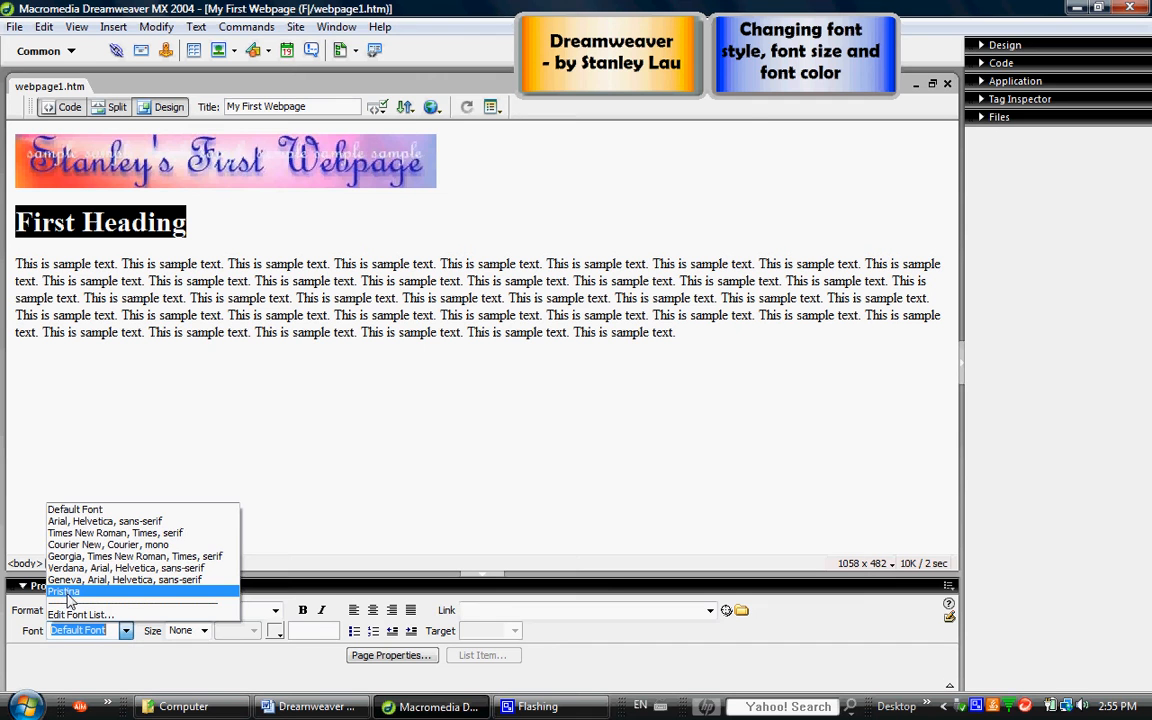
click(64, 592)
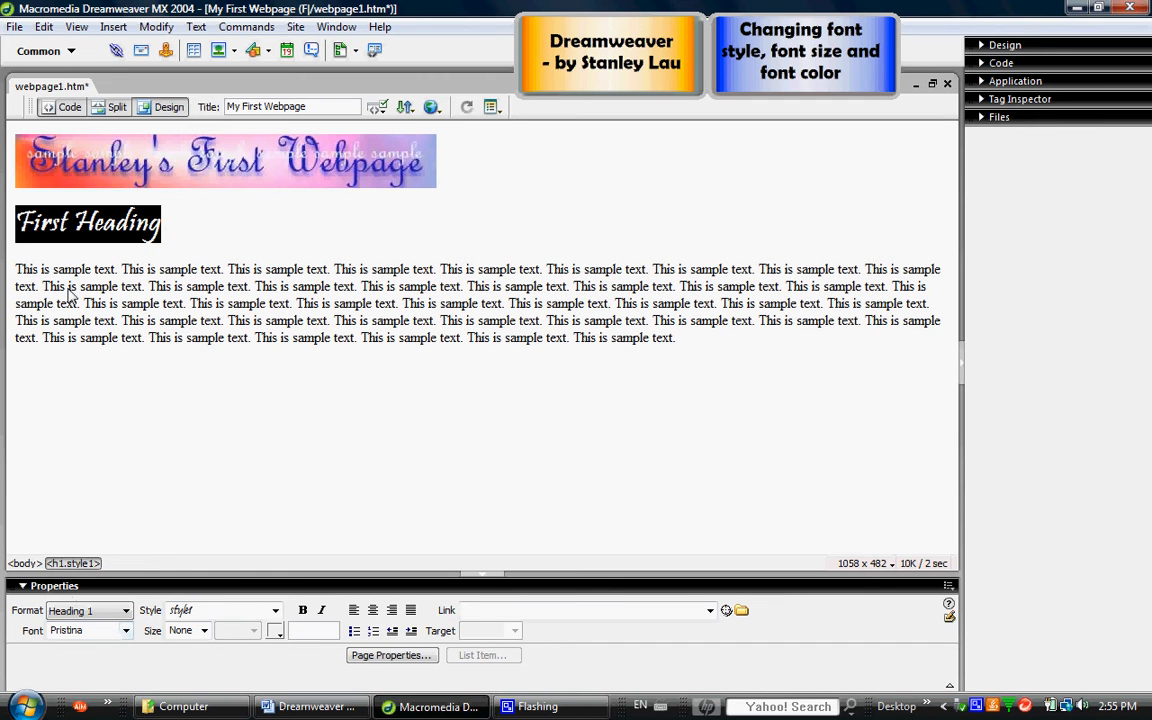
mouse_move(128, 244)
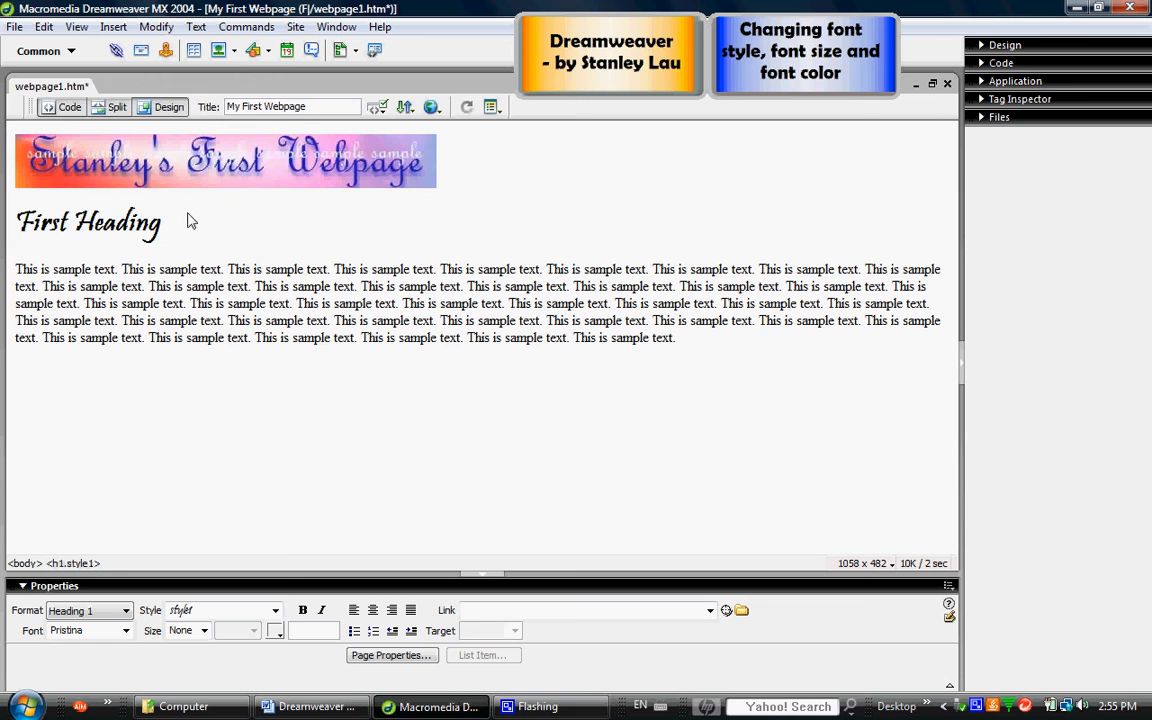
mouse_move(204, 242)
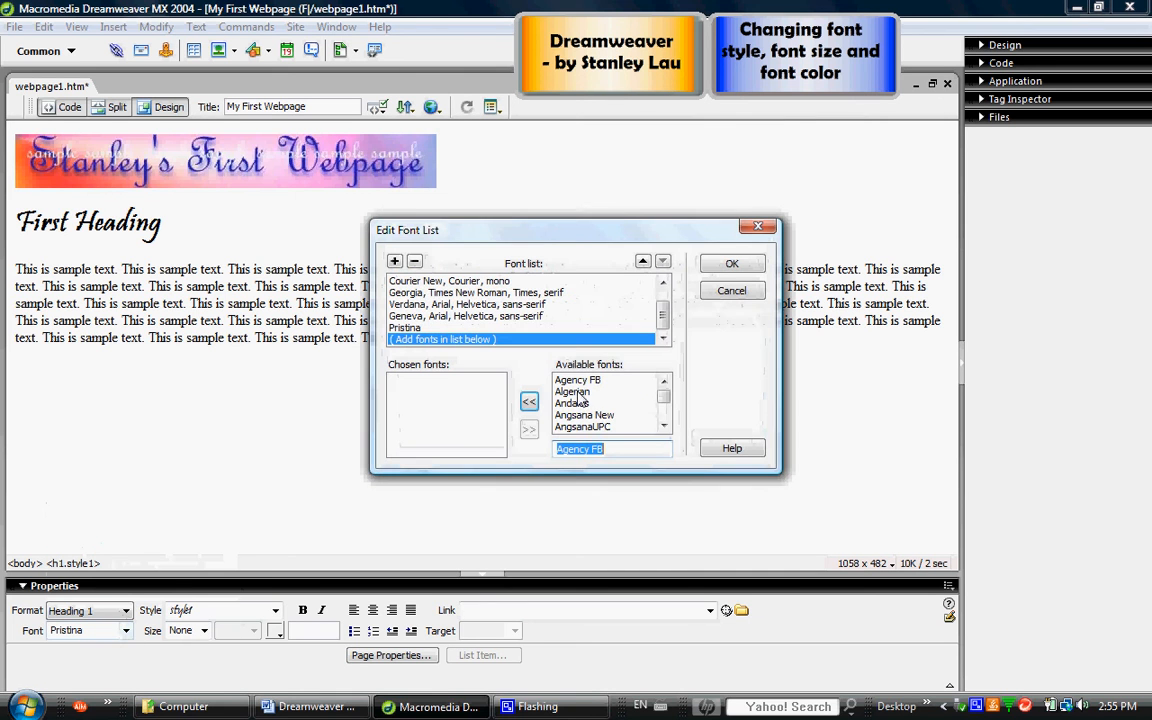
Step: Browse the Available fonts in Edit Font List and close it without adding another font
click(664, 412)
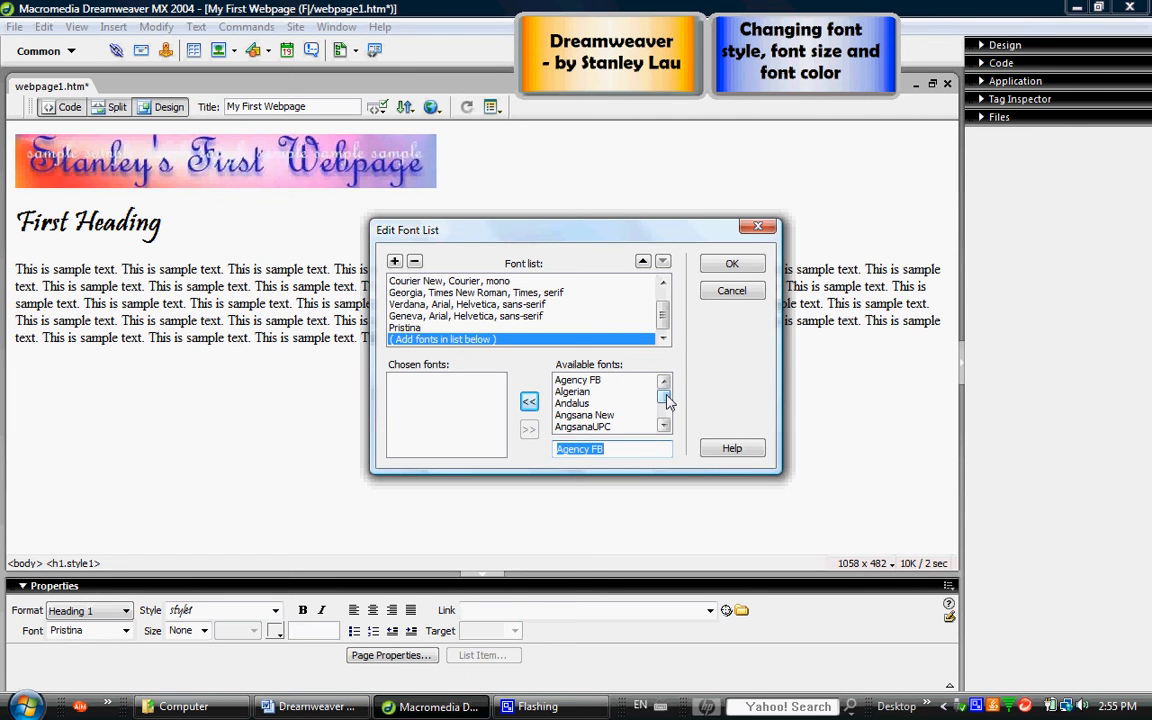
mouse_move(660, 396)
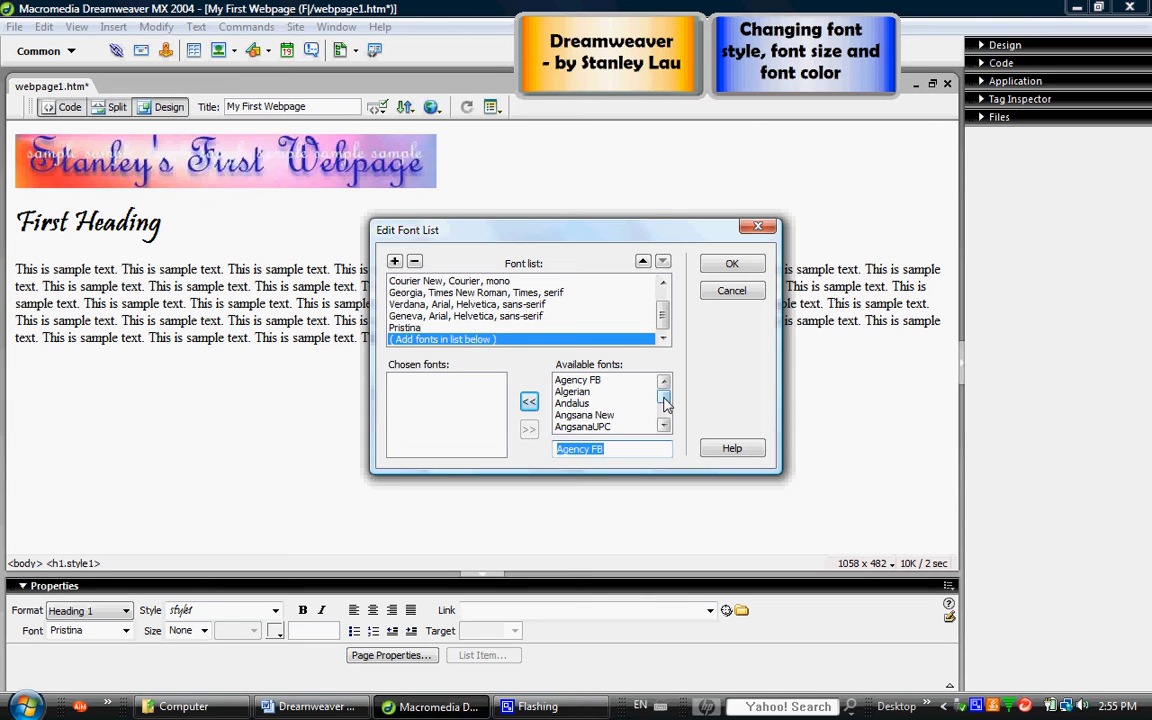
mouse_move(664, 402)
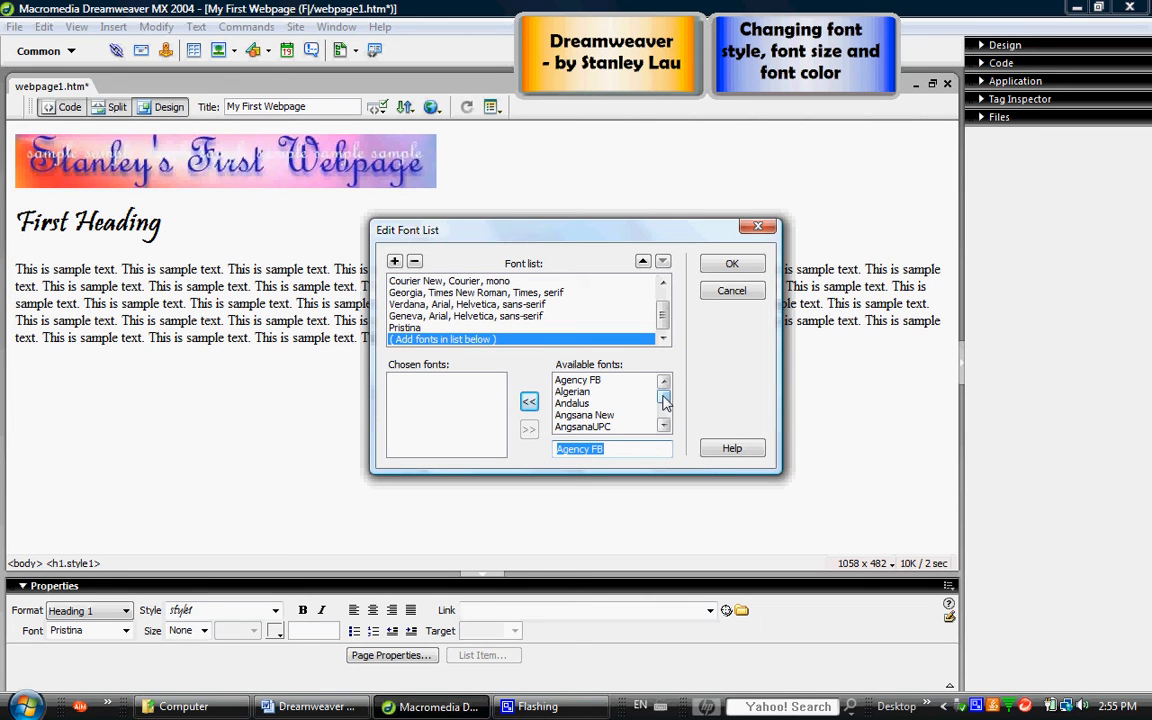
click(732, 290)
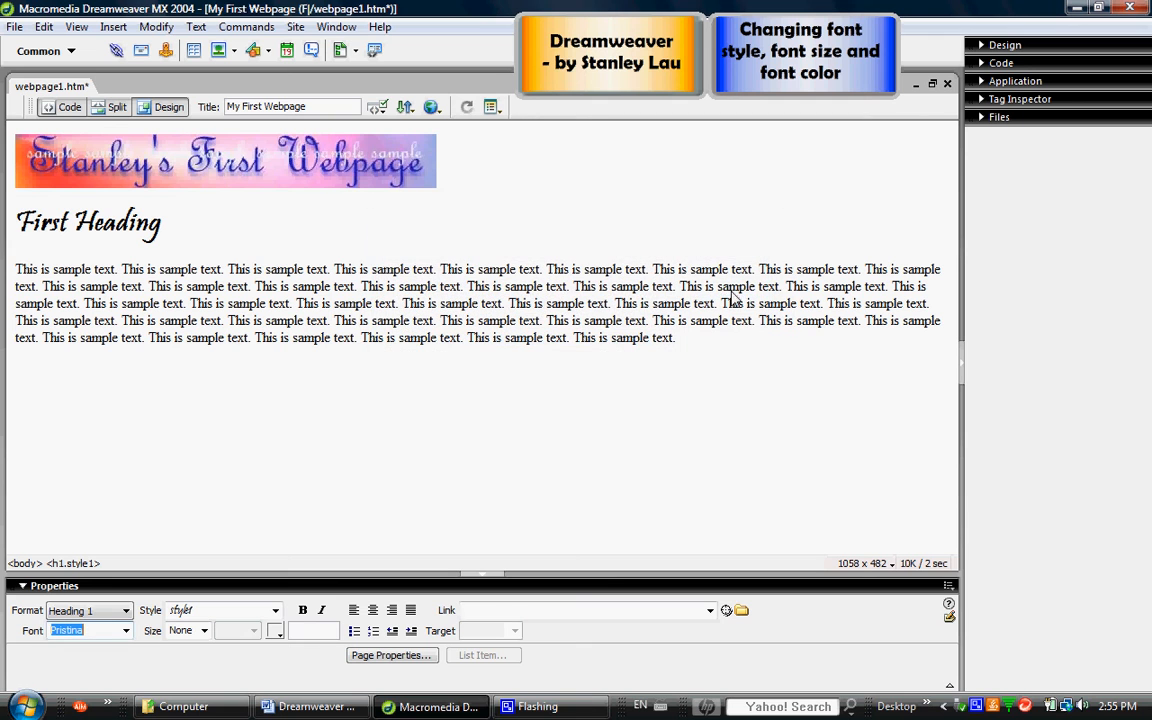
mouse_move(184, 232)
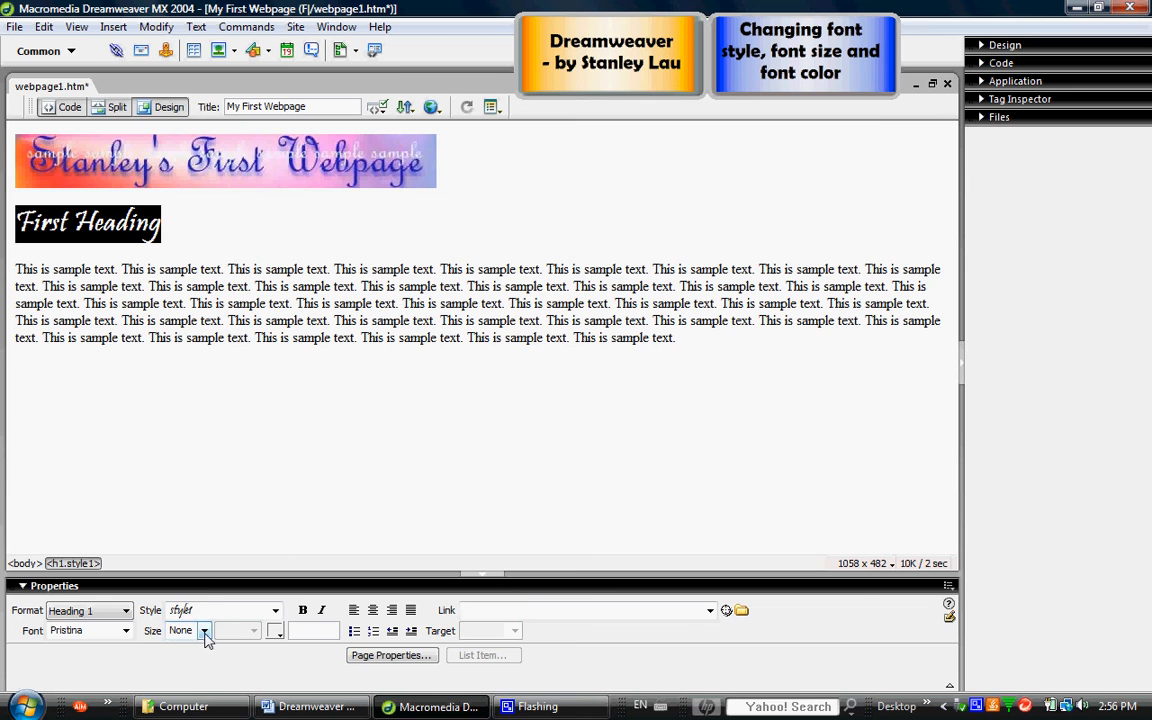
Step: Try the Pristina heading at sizes 36, 14 and xx-large, leaving the size choices listed
click(204, 630)
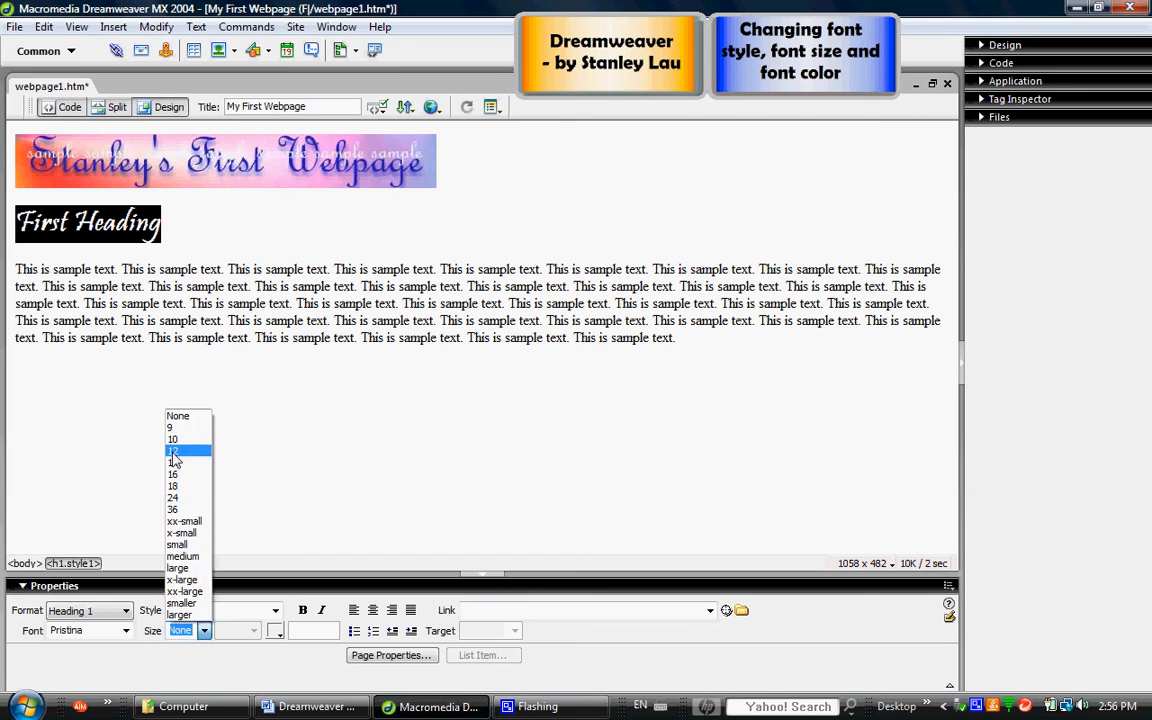
click(172, 510)
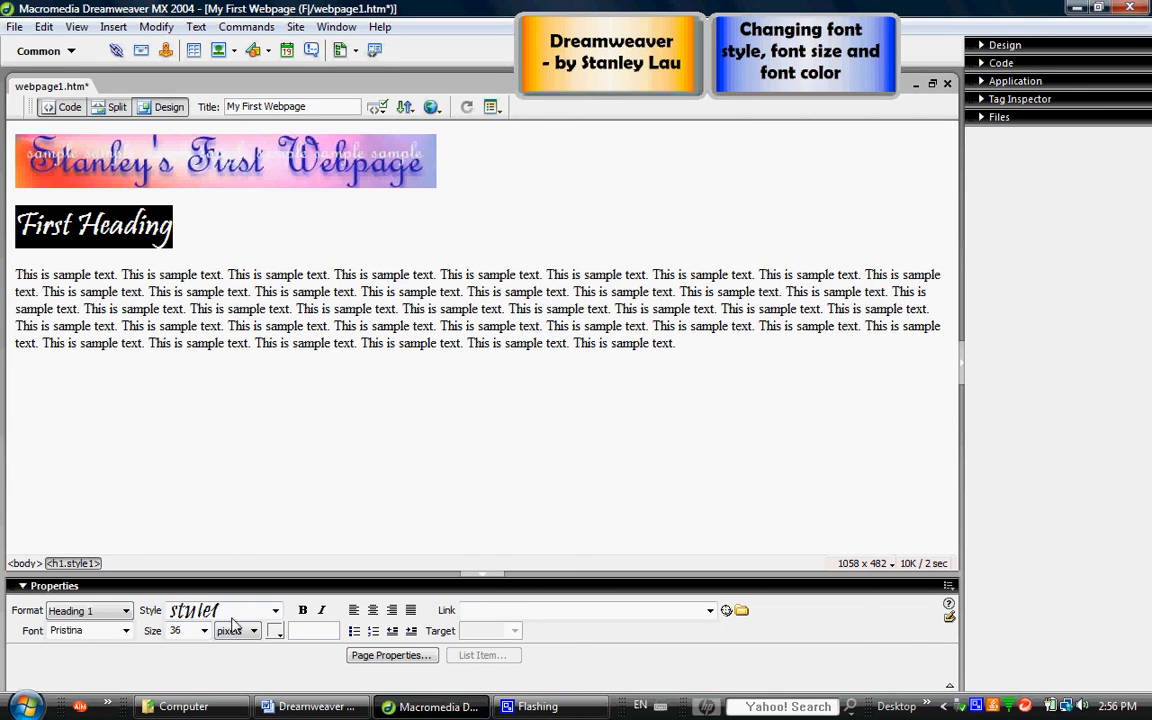
click(204, 630)
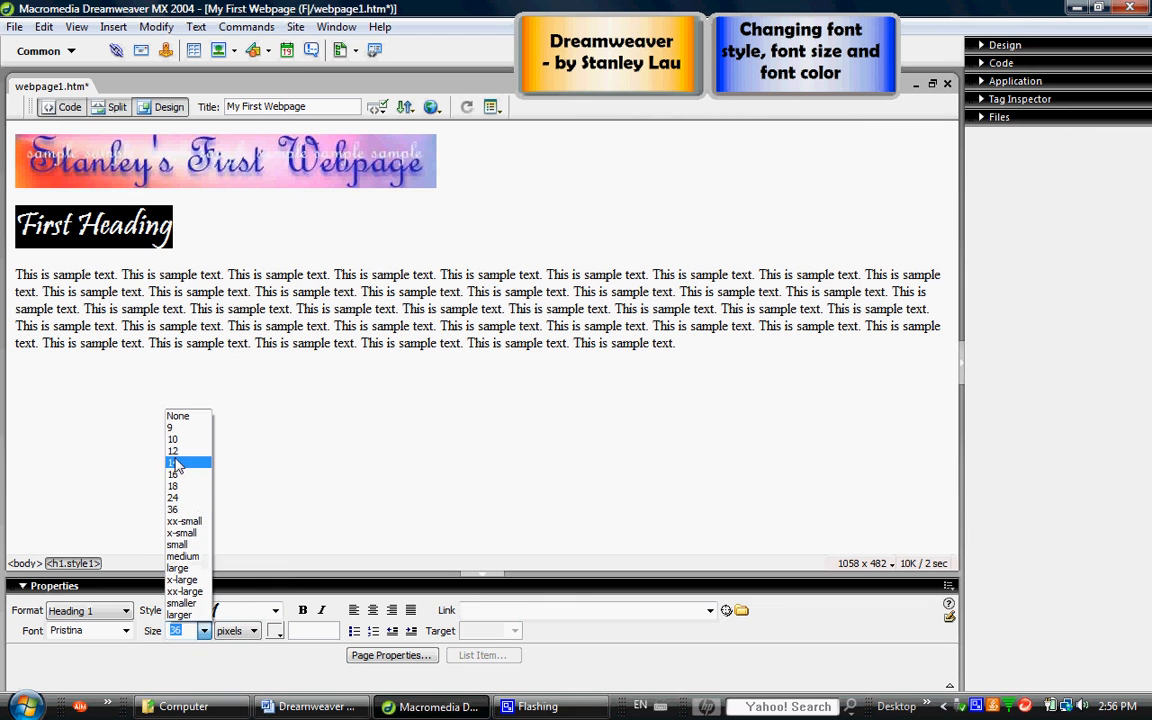
click(172, 462)
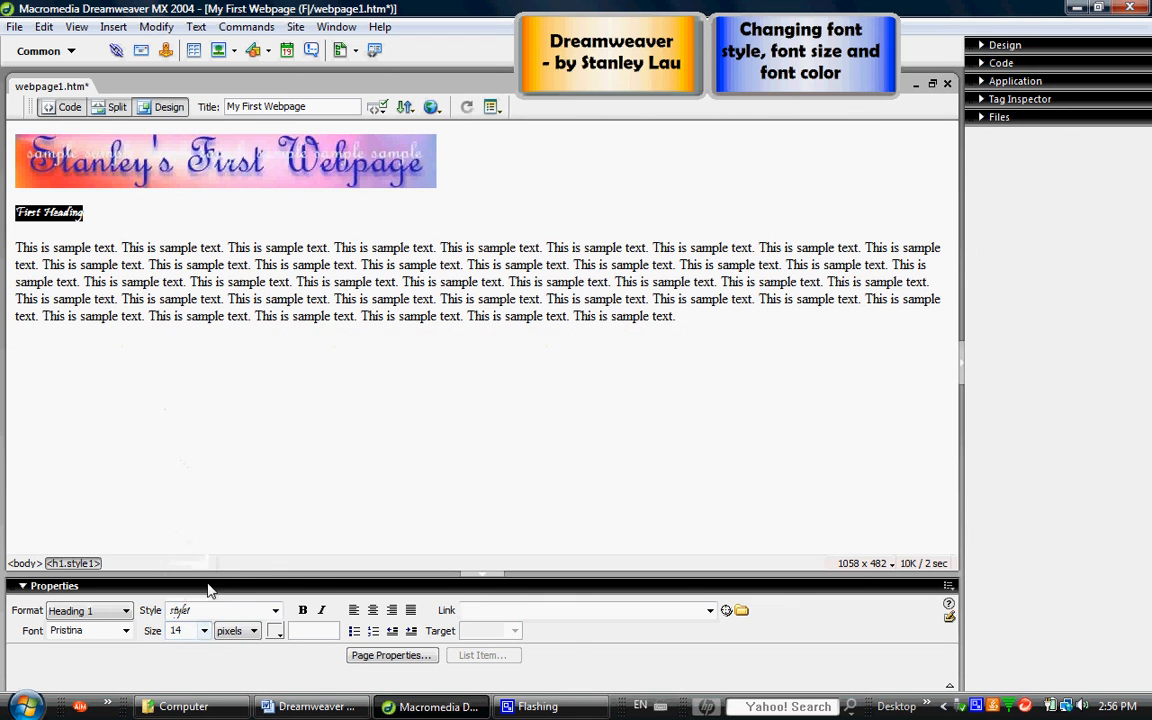
click(204, 630)
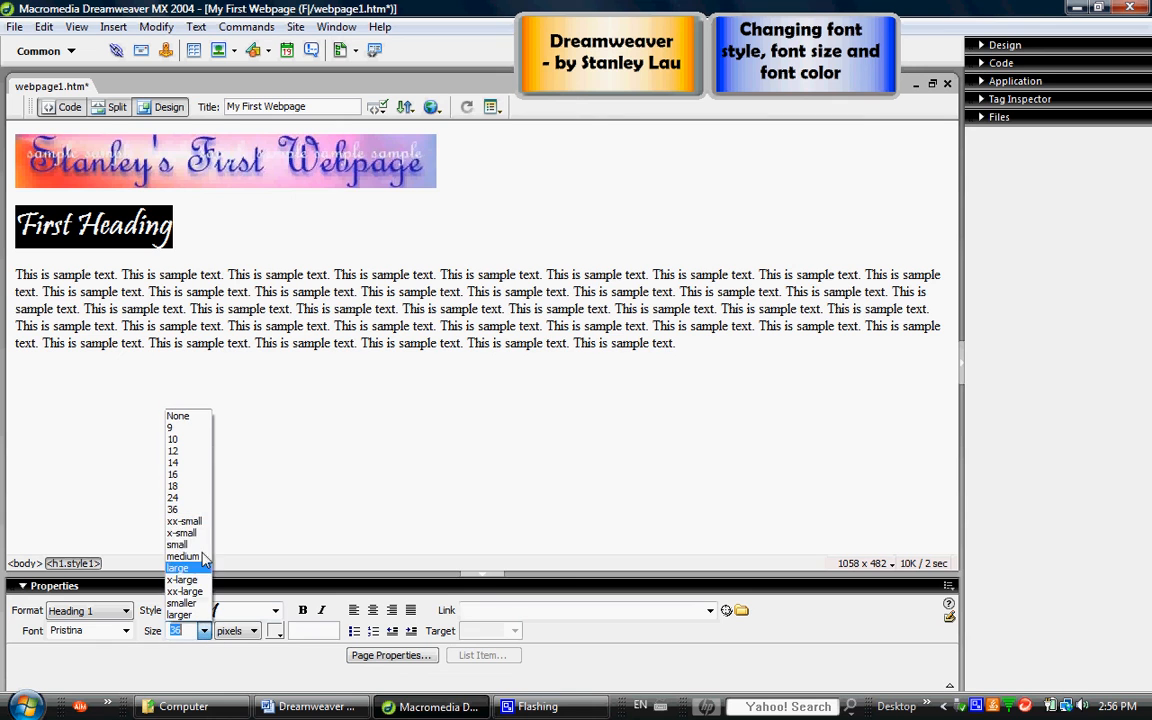
mouse_move(184, 592)
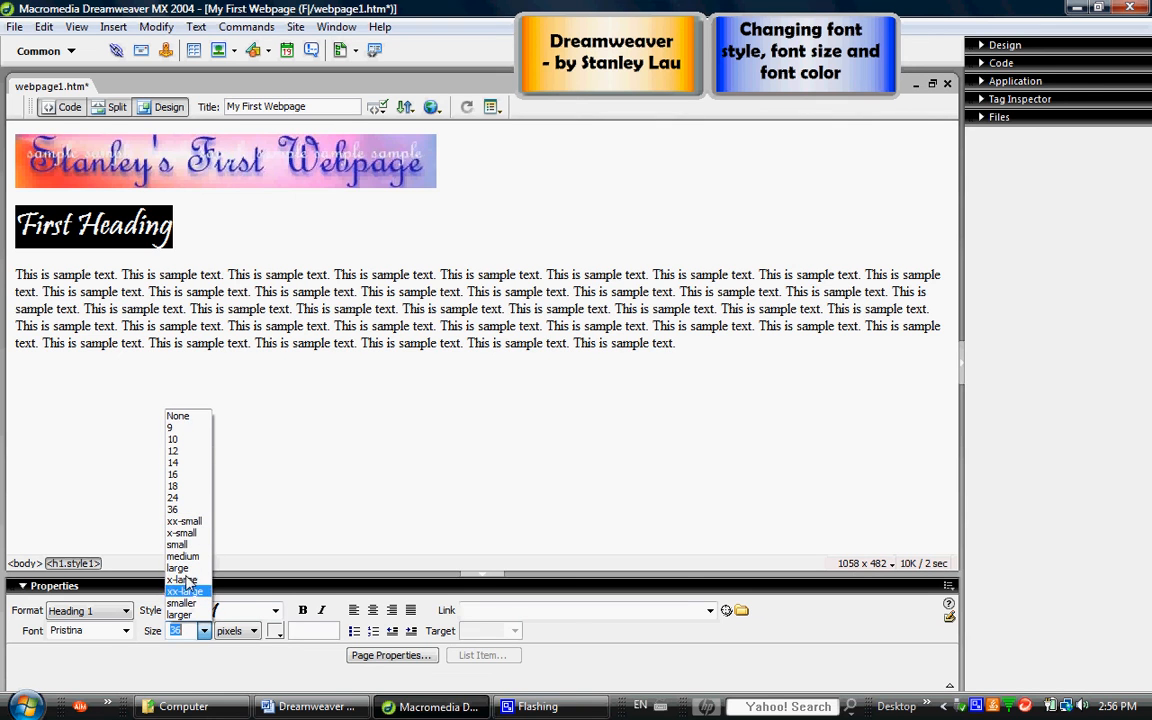
mouse_move(186, 520)
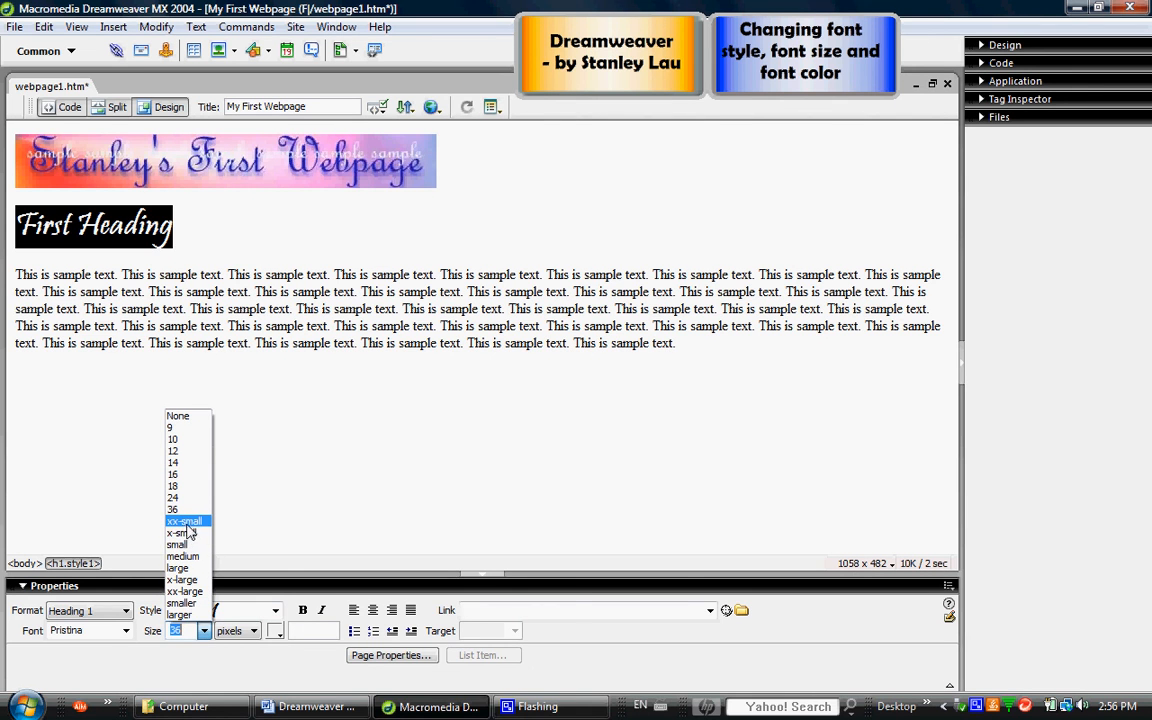
mouse_move(182, 556)
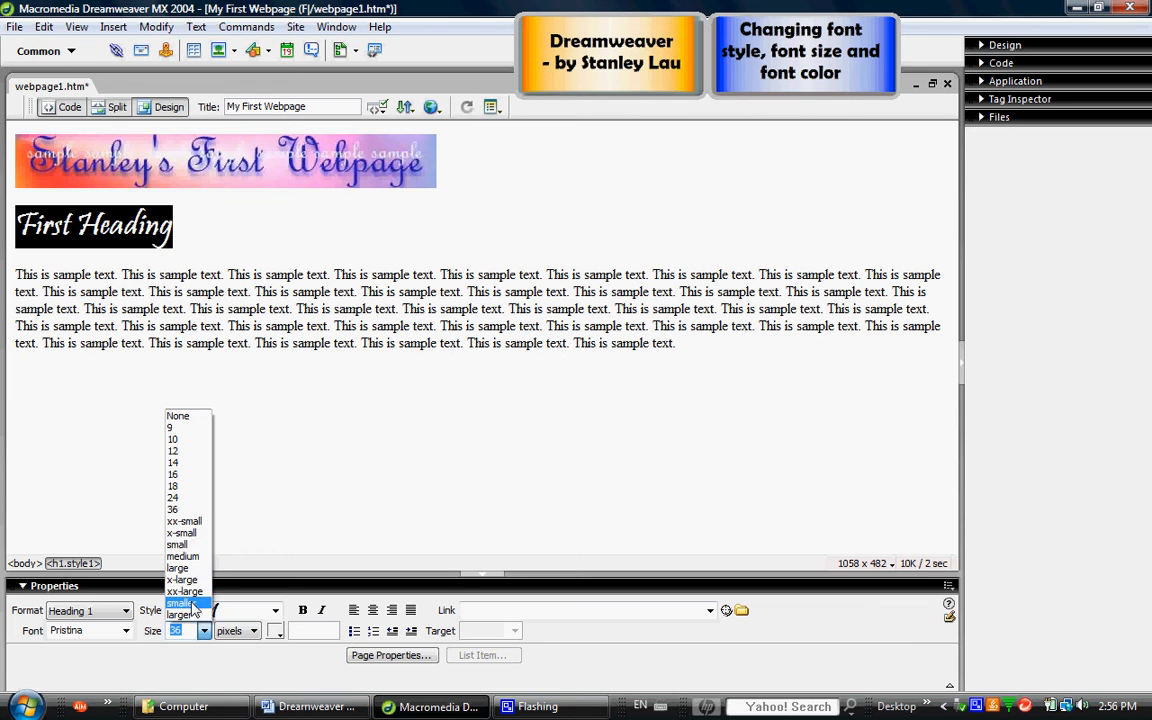
click(184, 592)
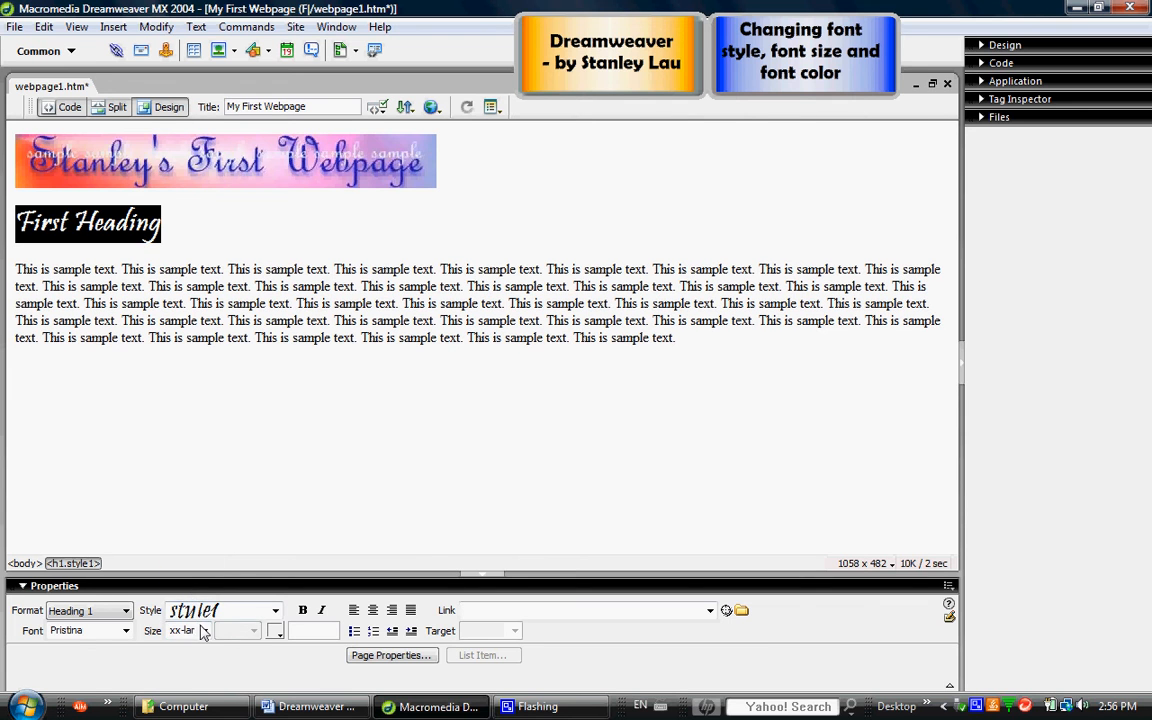
click(204, 630)
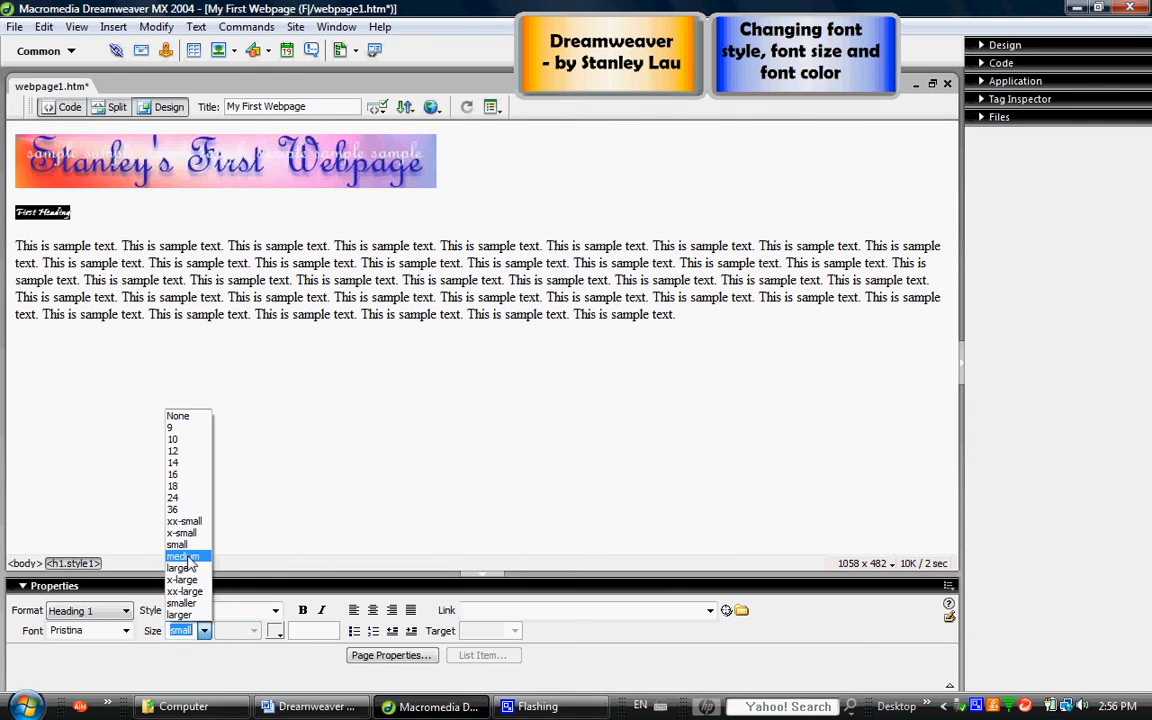
mouse_move(184, 520)
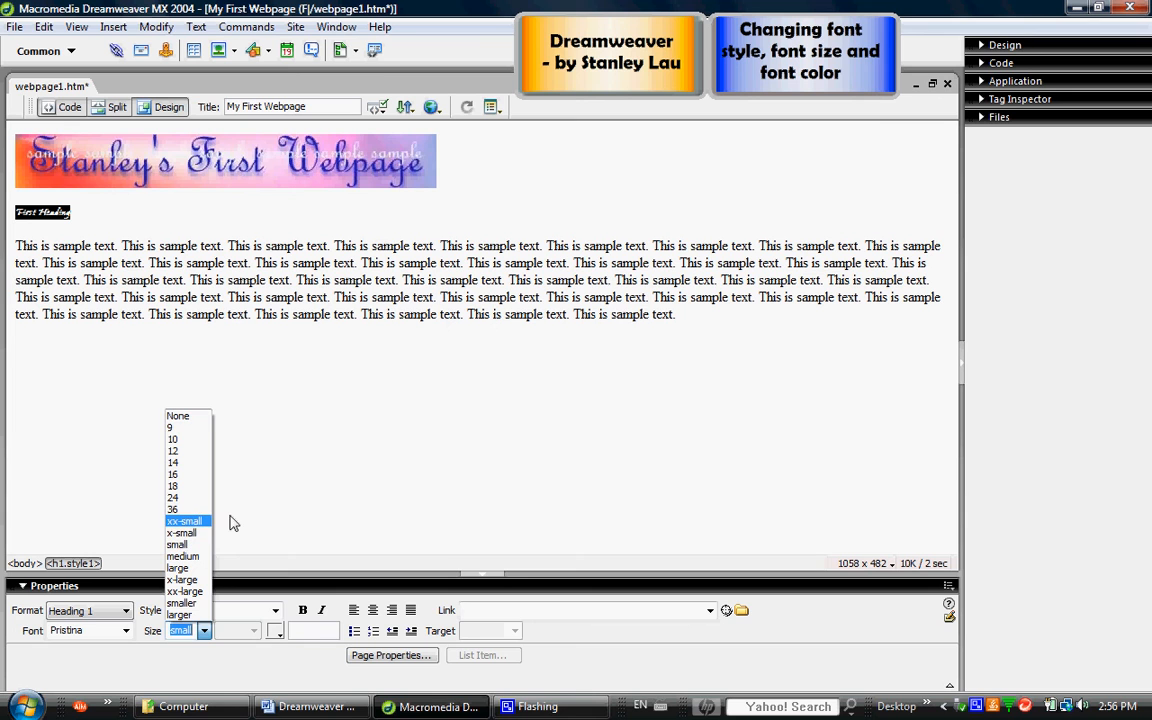
mouse_move(180, 428)
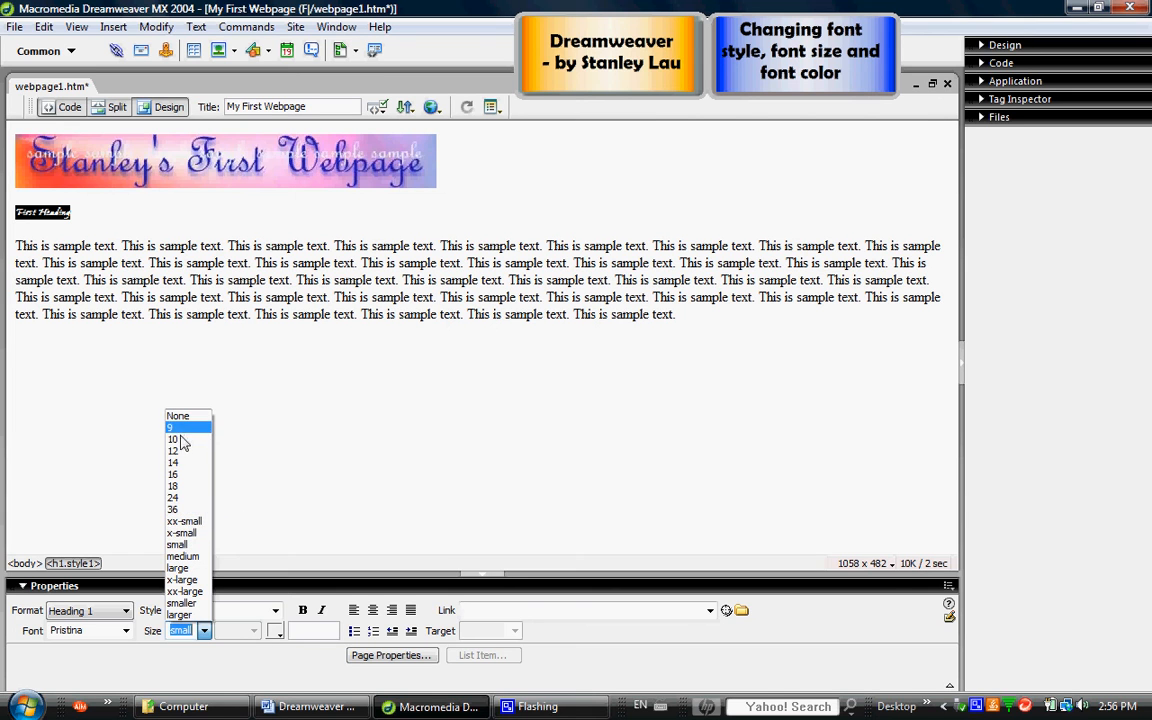
mouse_move(184, 510)
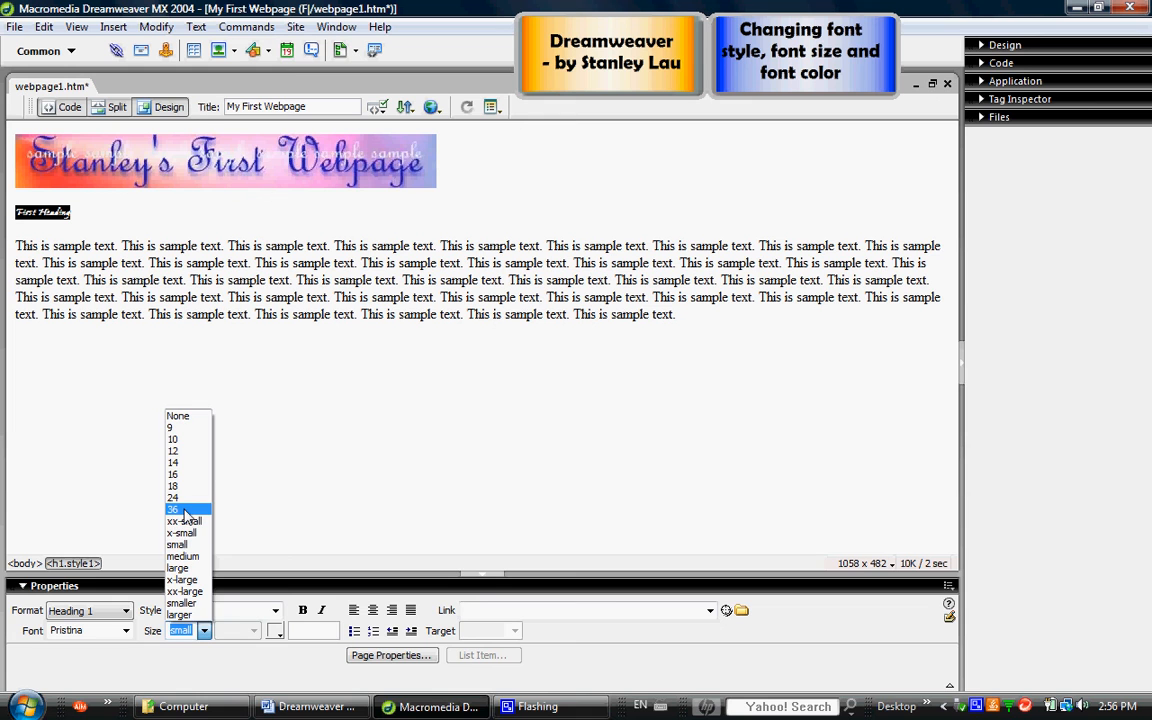
Step: Set the First Heading to a custom size of 42 pixels
click(184, 532)
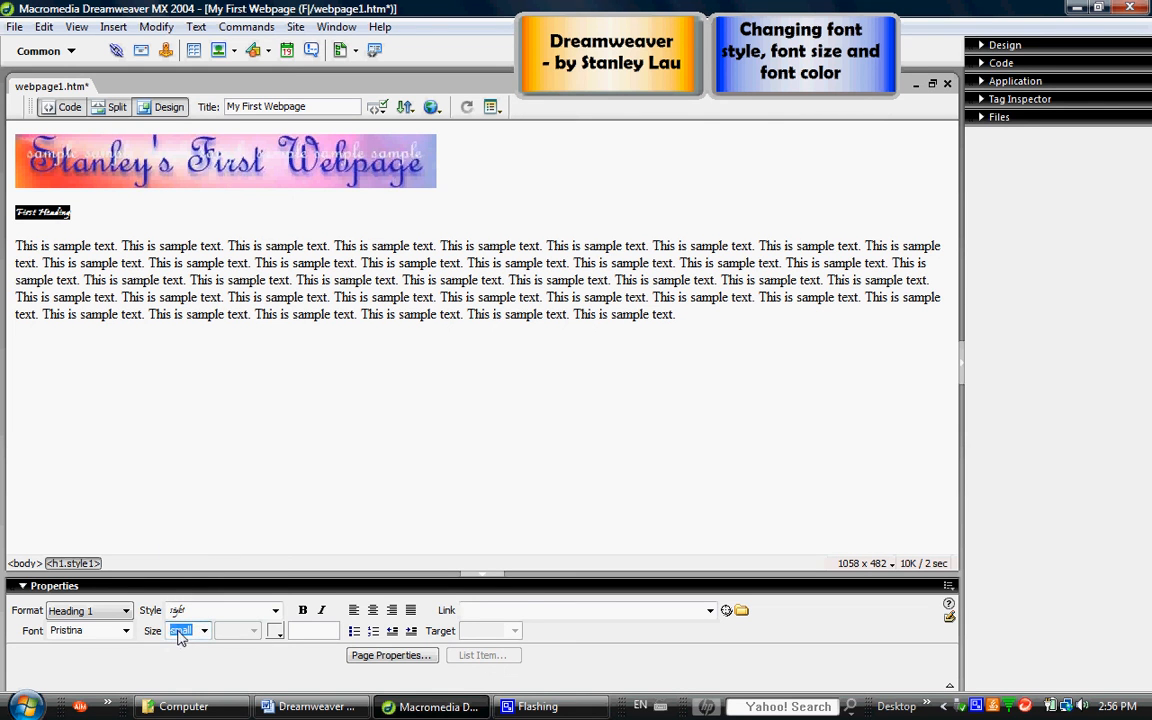
text(42)
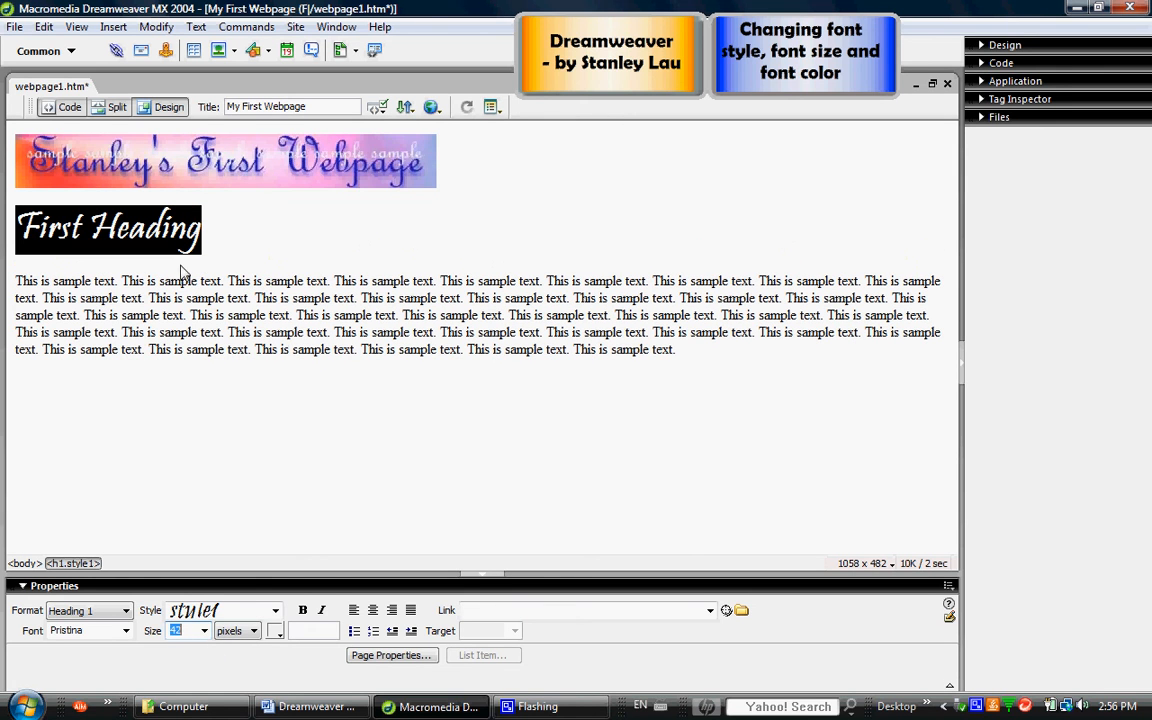
mouse_move(188, 262)
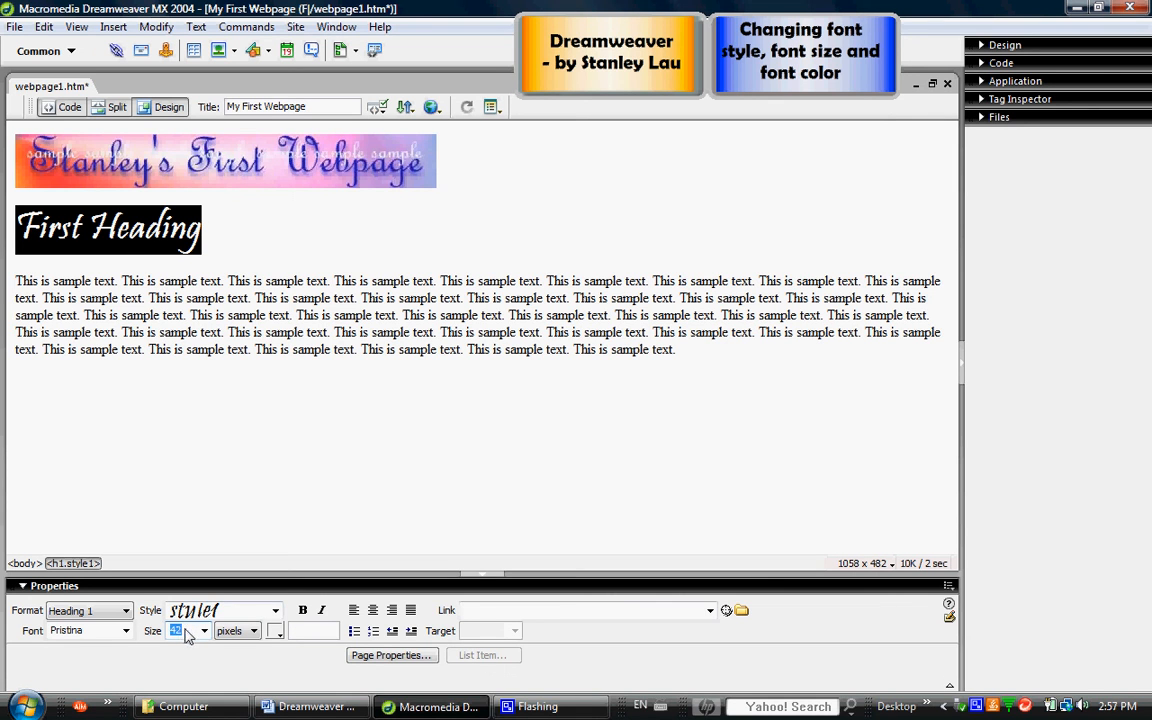
mouse_move(278, 640)
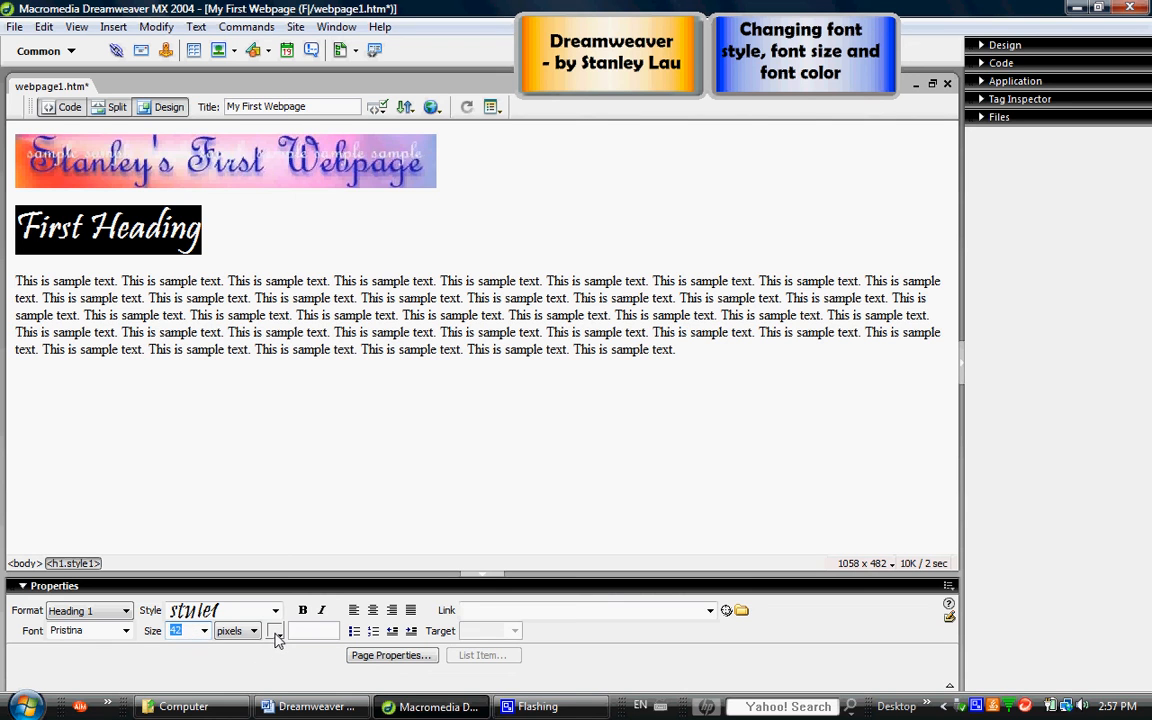
mouse_move(276, 632)
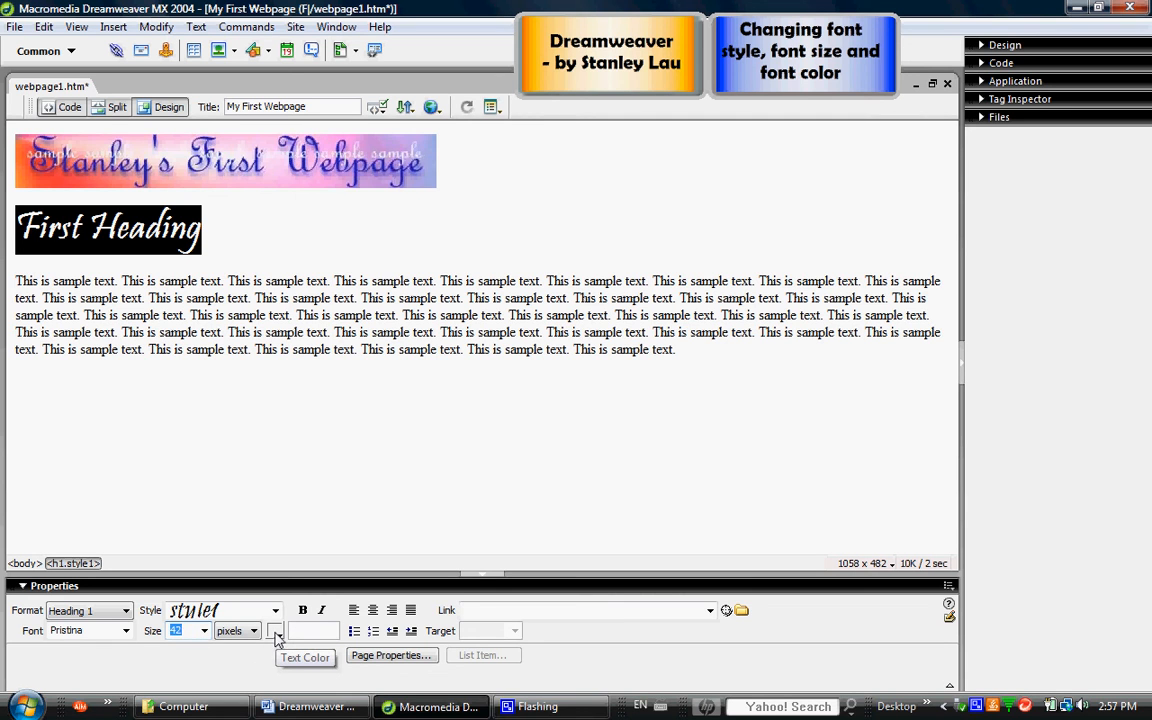
Step: Colour the First Heading text blue #006699
click(276, 632)
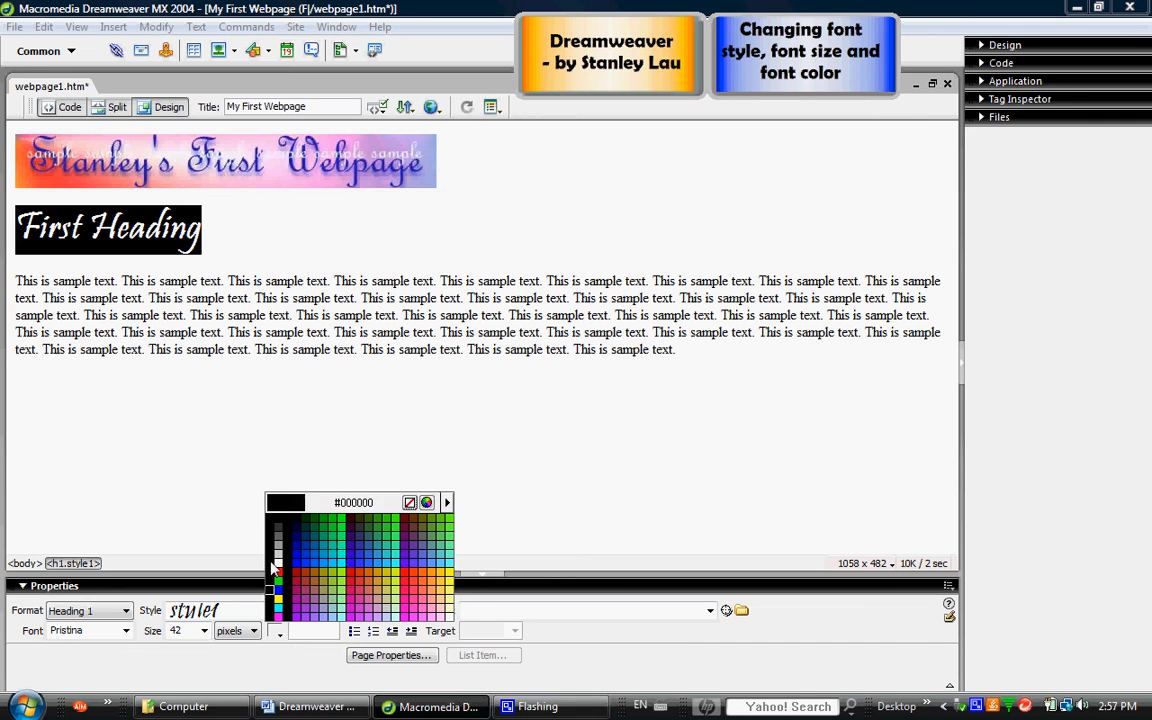
click(282, 608)
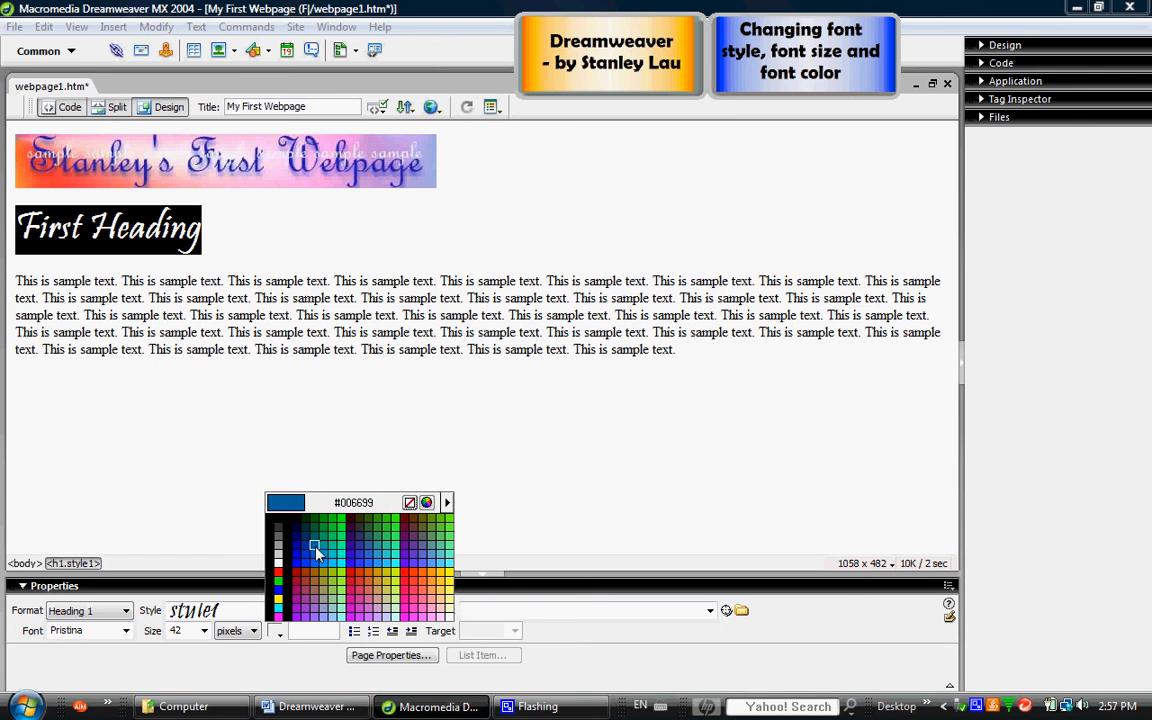
click(314, 544)
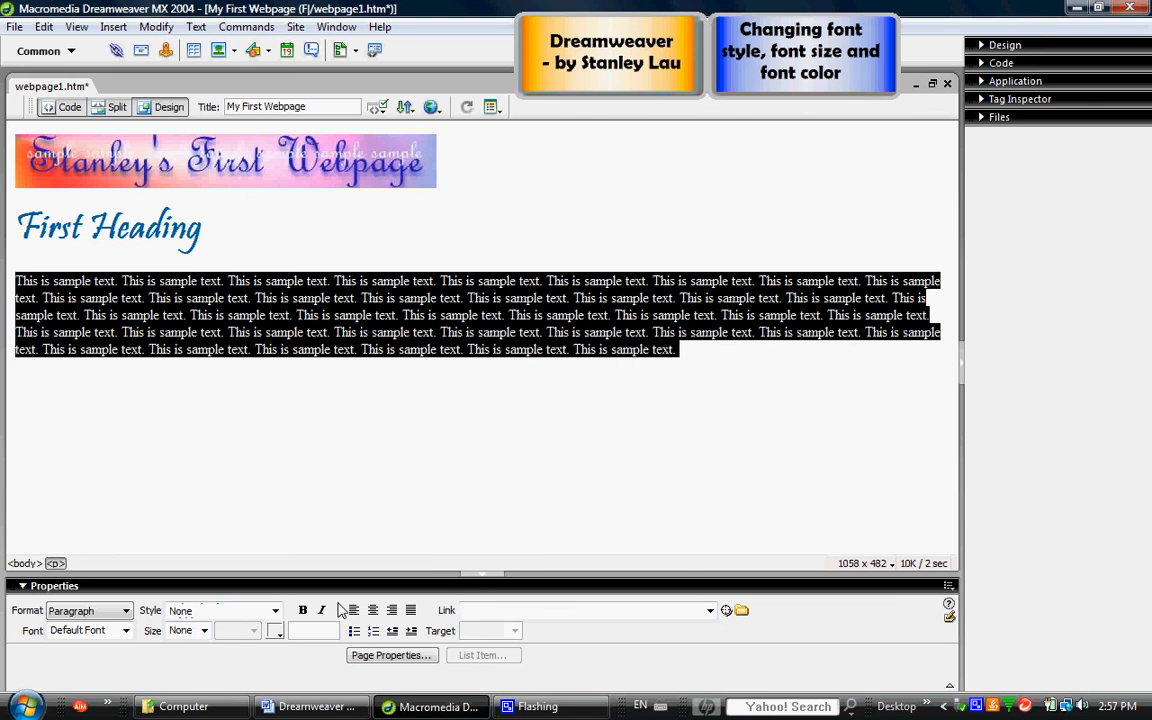
Step: Enlarge the sample paragraph to 18 and then 24 pixels
click(204, 632)
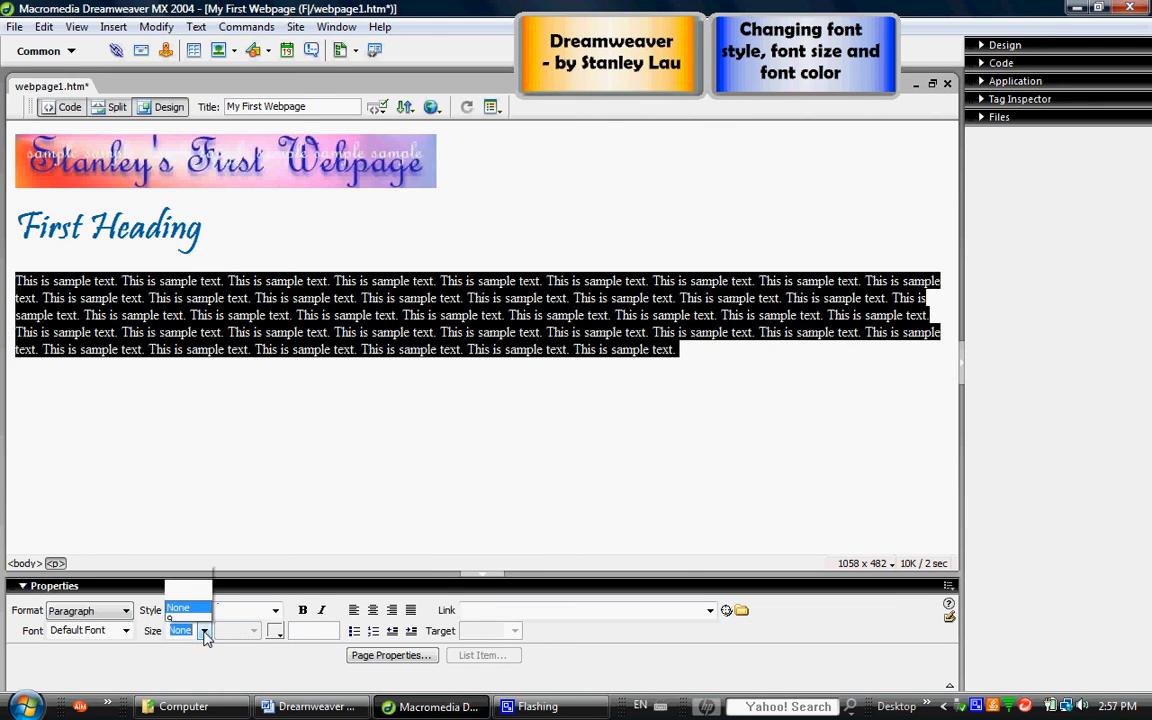
click(204, 630)
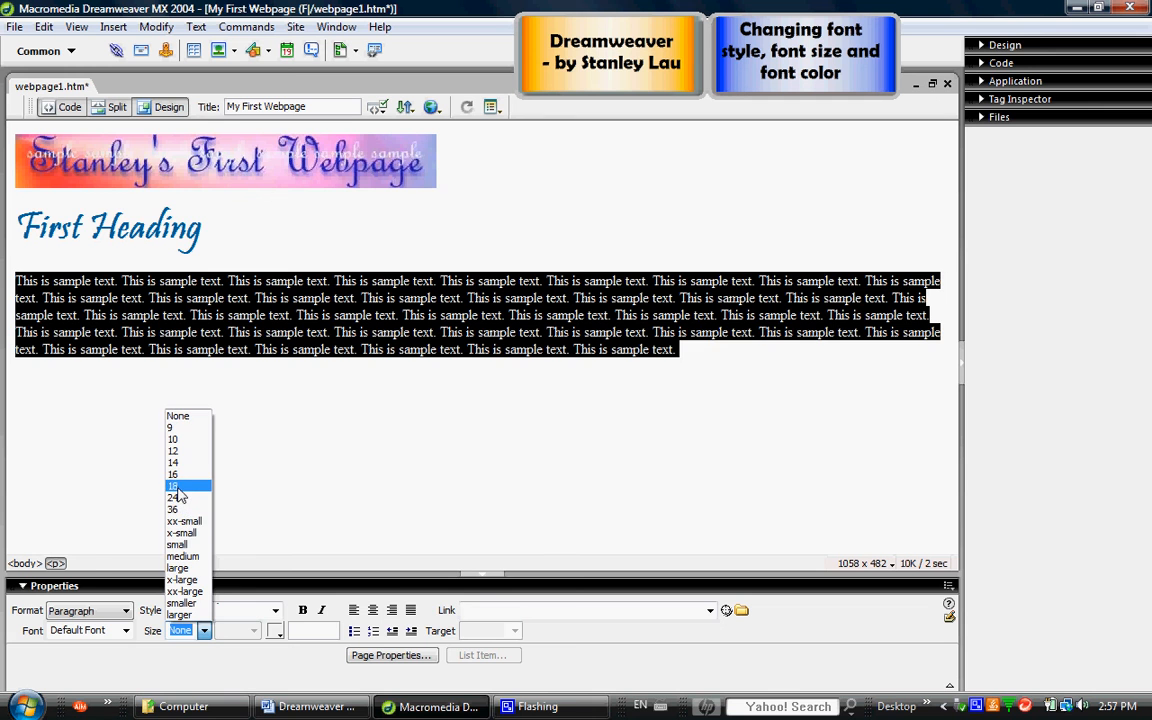
click(172, 486)
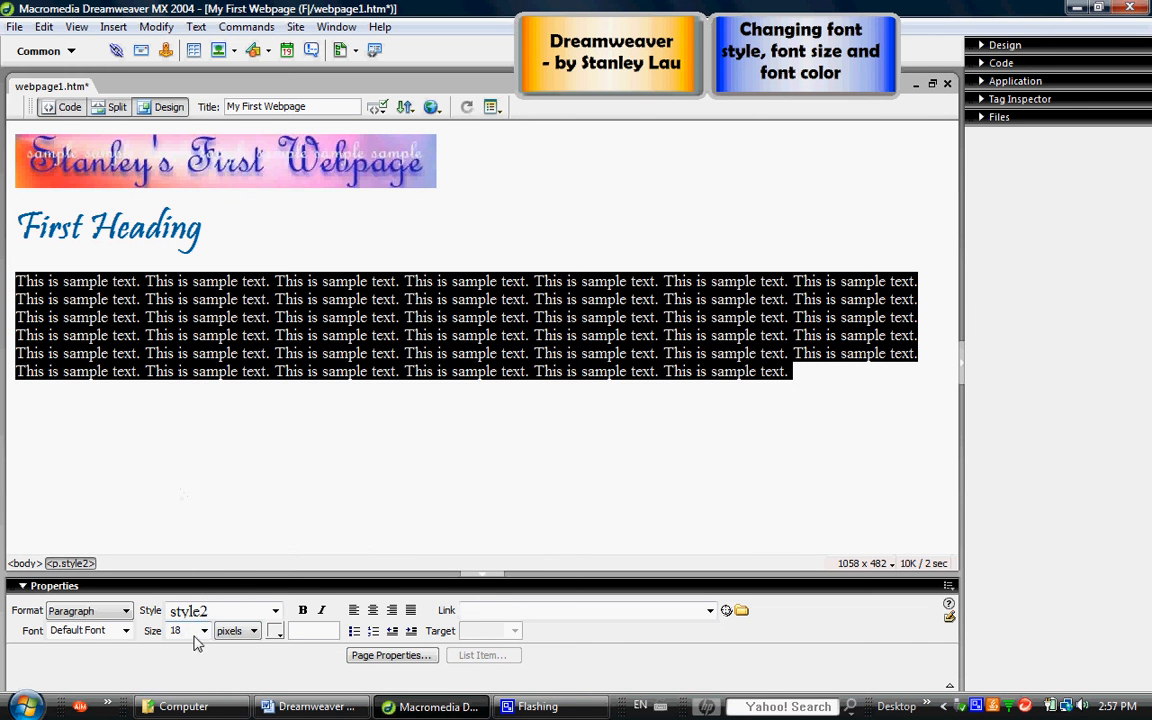
click(204, 630)
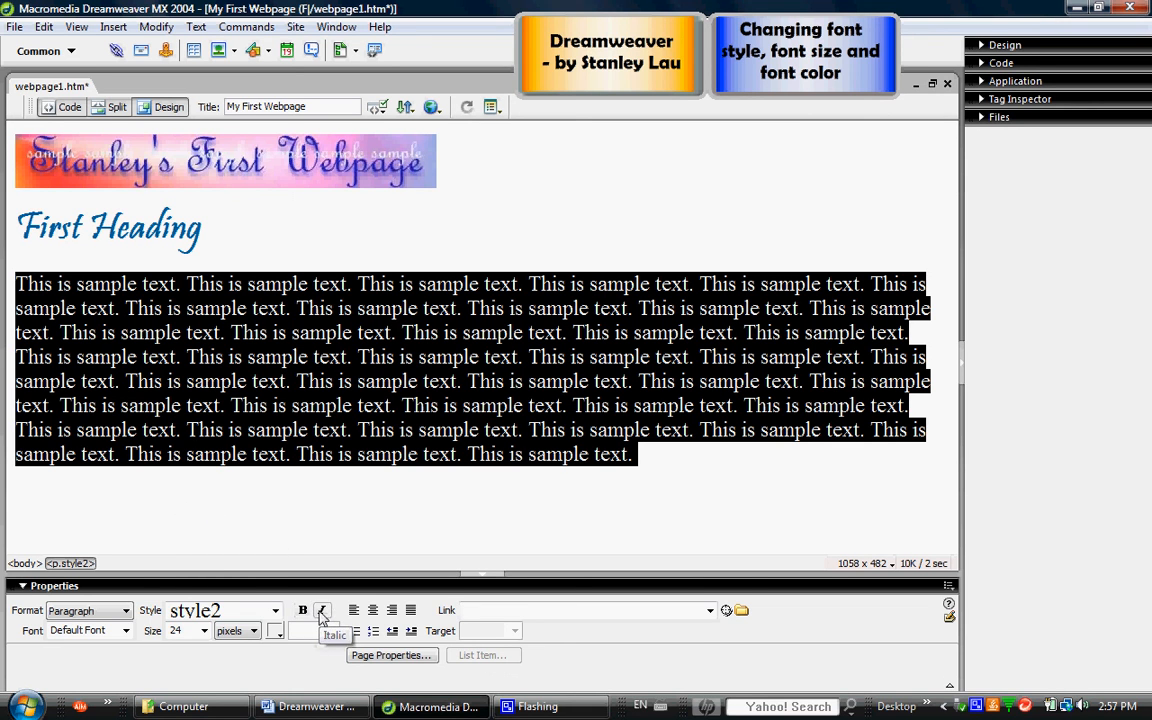
click(322, 610)
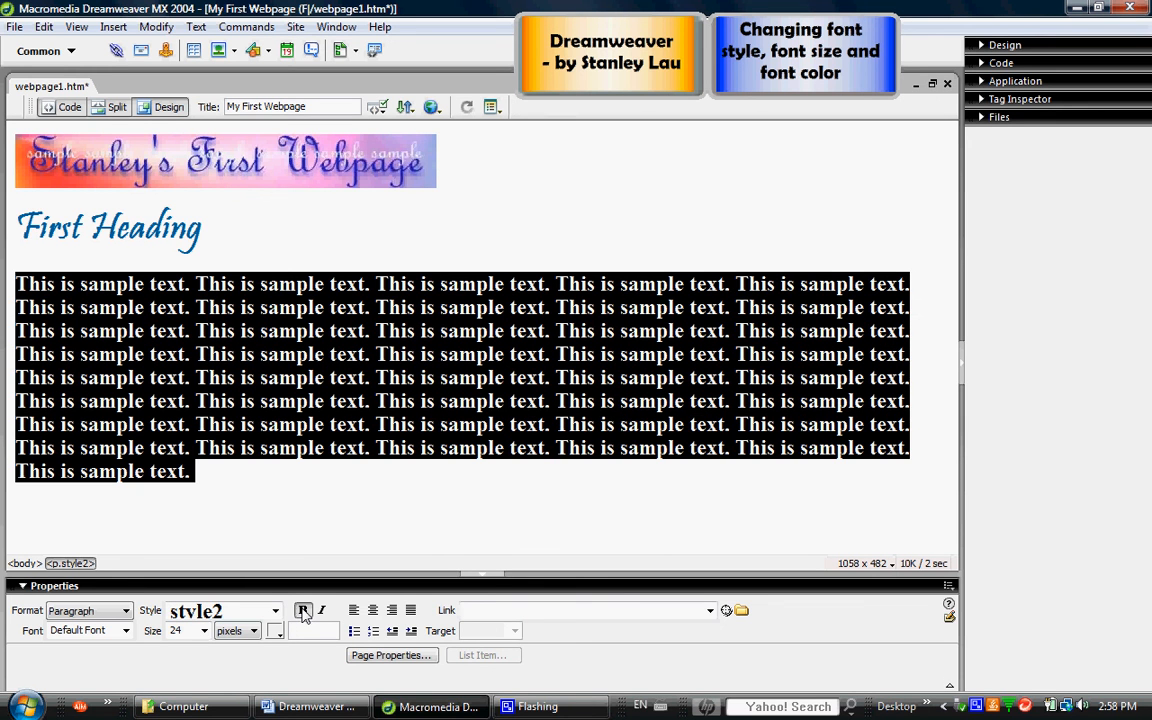
click(304, 610)
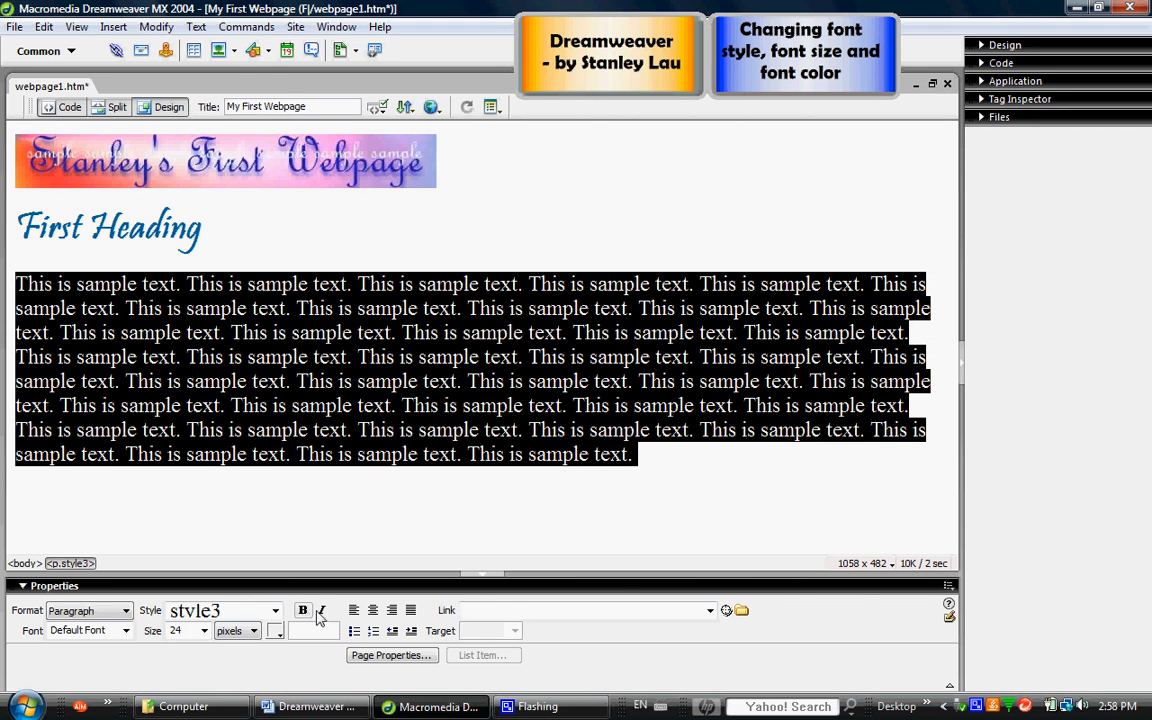
click(322, 610)
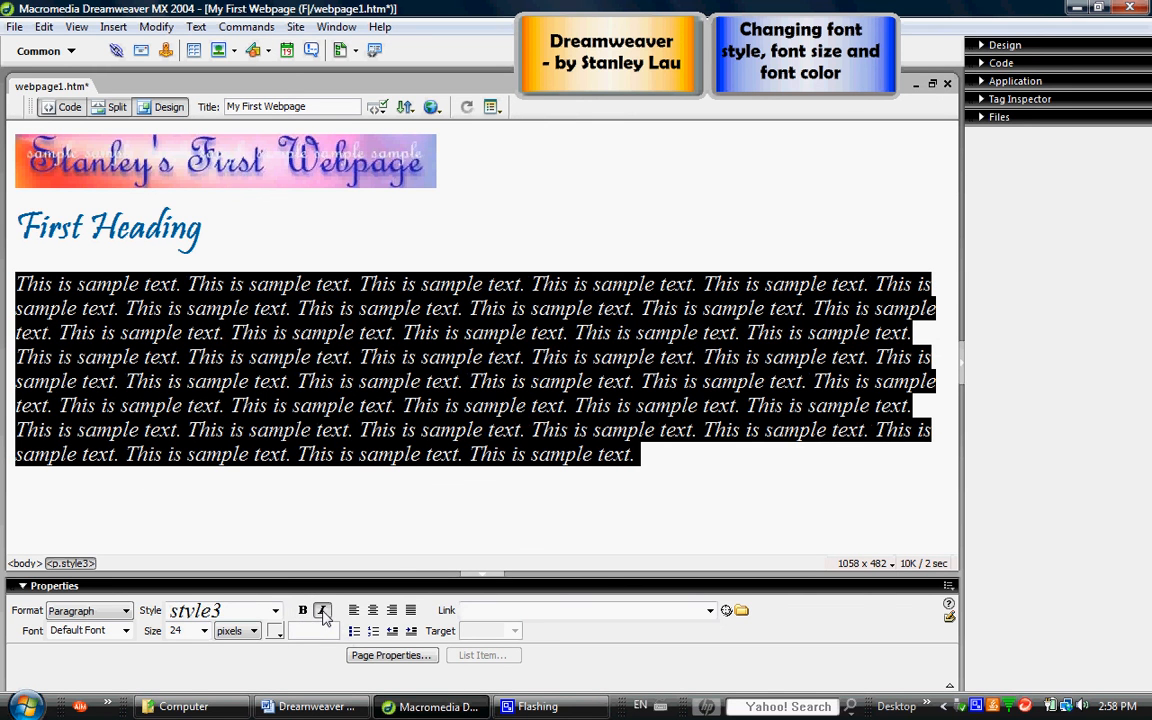
click(322, 610)
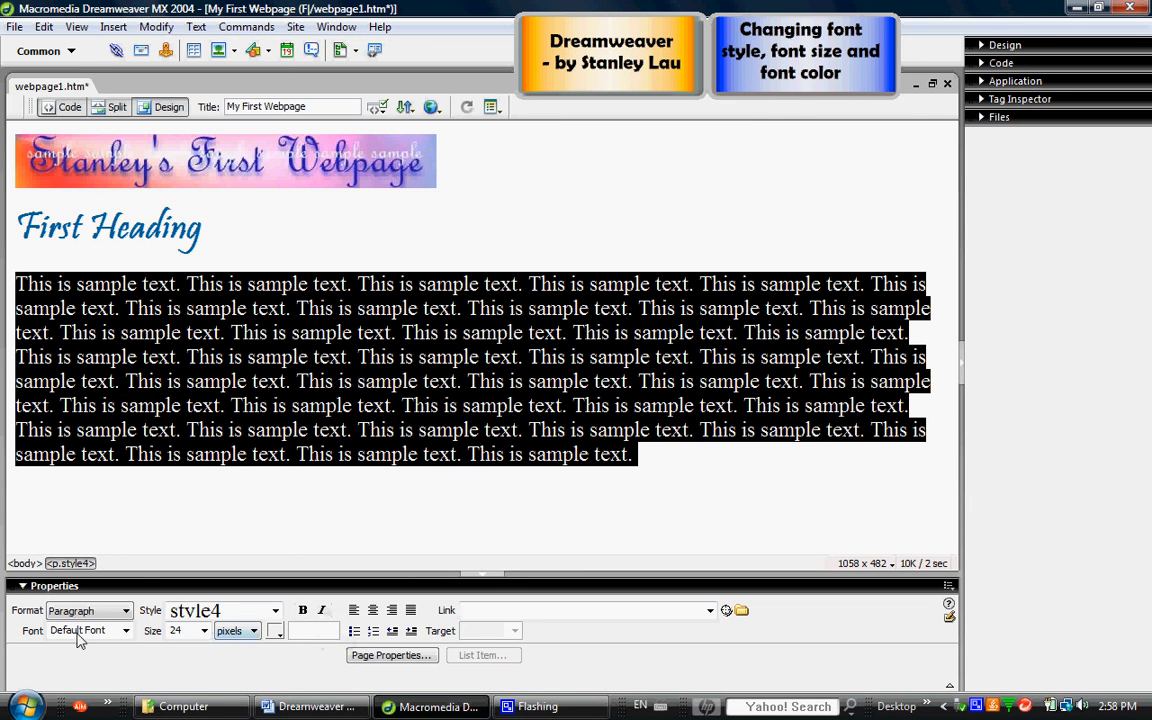
mouse_move(56, 644)
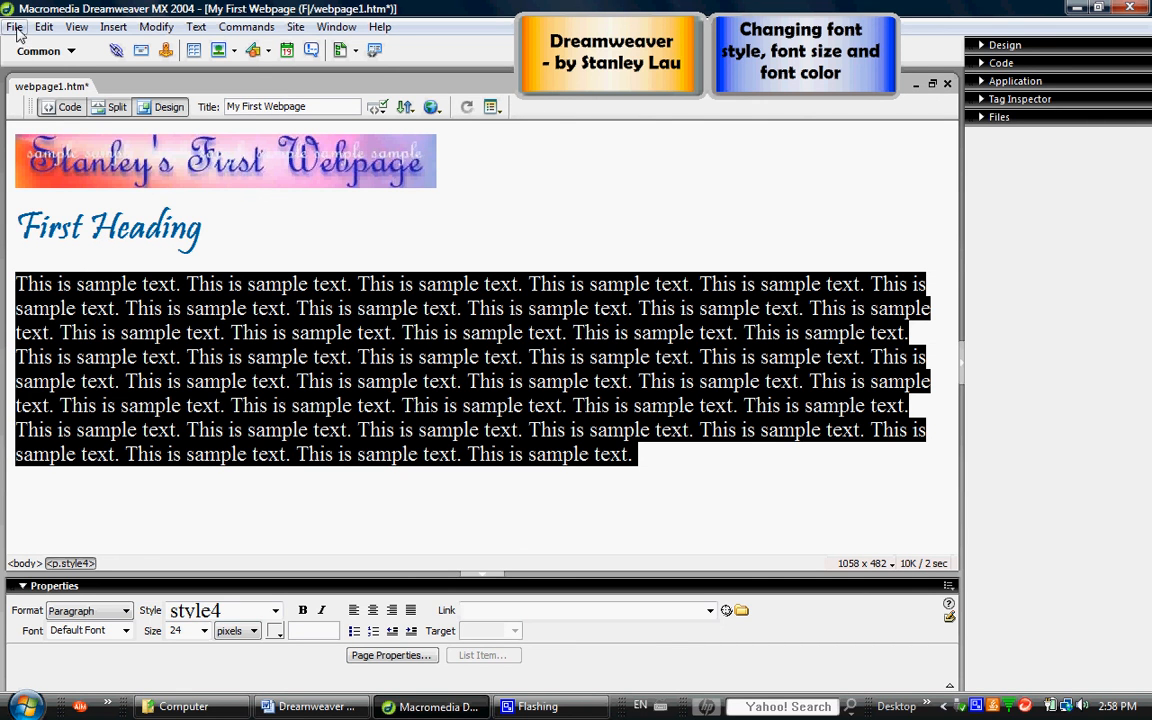
Step: Save webpage1.htm with its heading and paragraph formatting
click(16, 28)
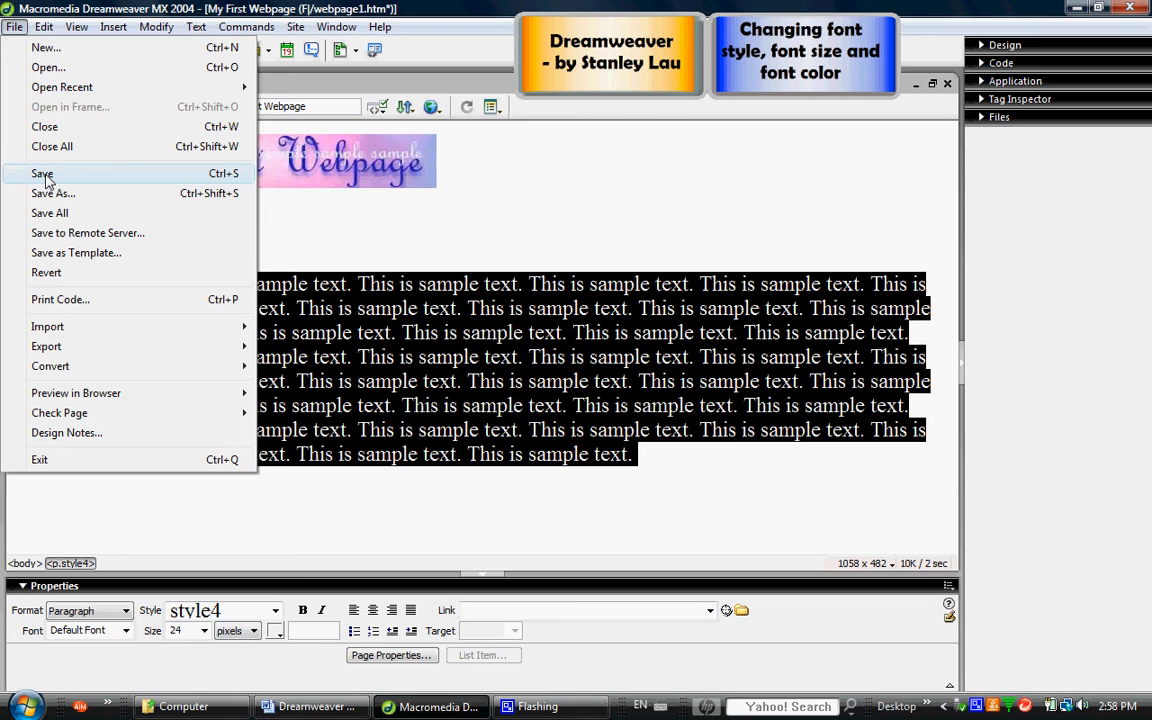
click(42, 174)
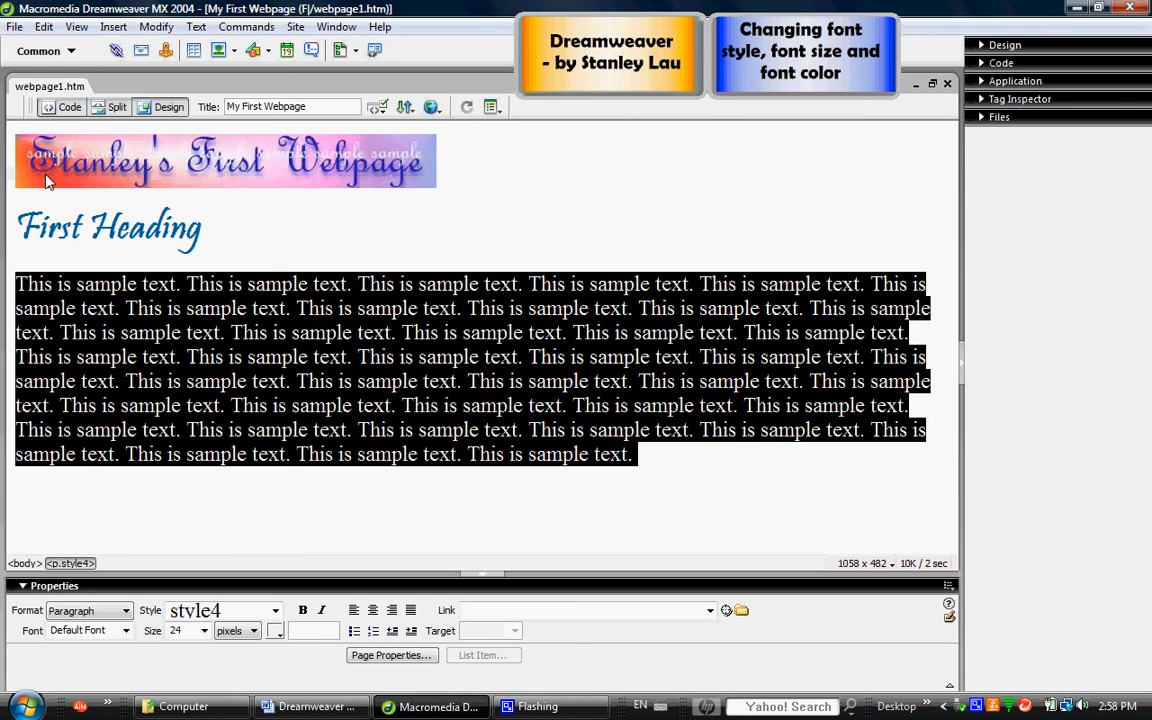